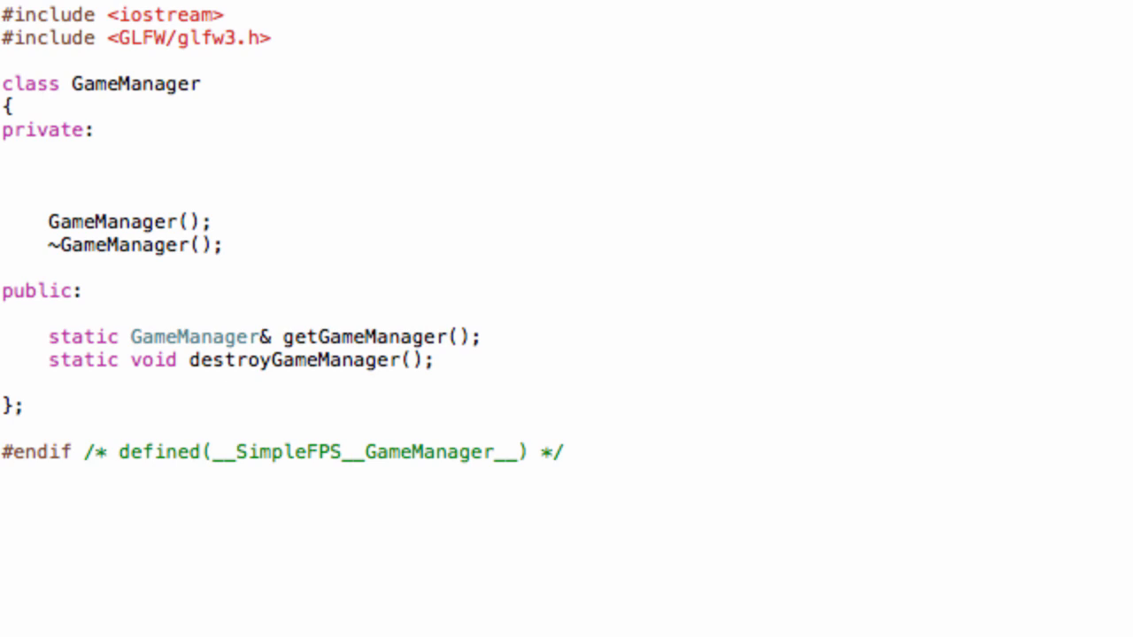
- Add 'bool _running;' as a private member of GameManager in the header
left_click(50, 175)
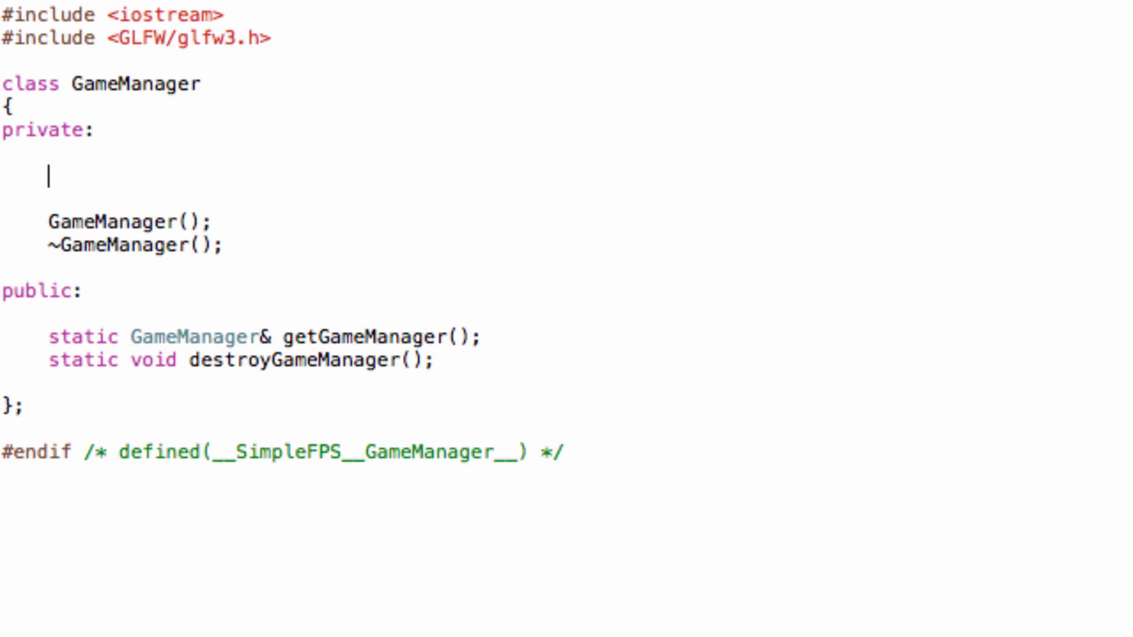
type("bool")
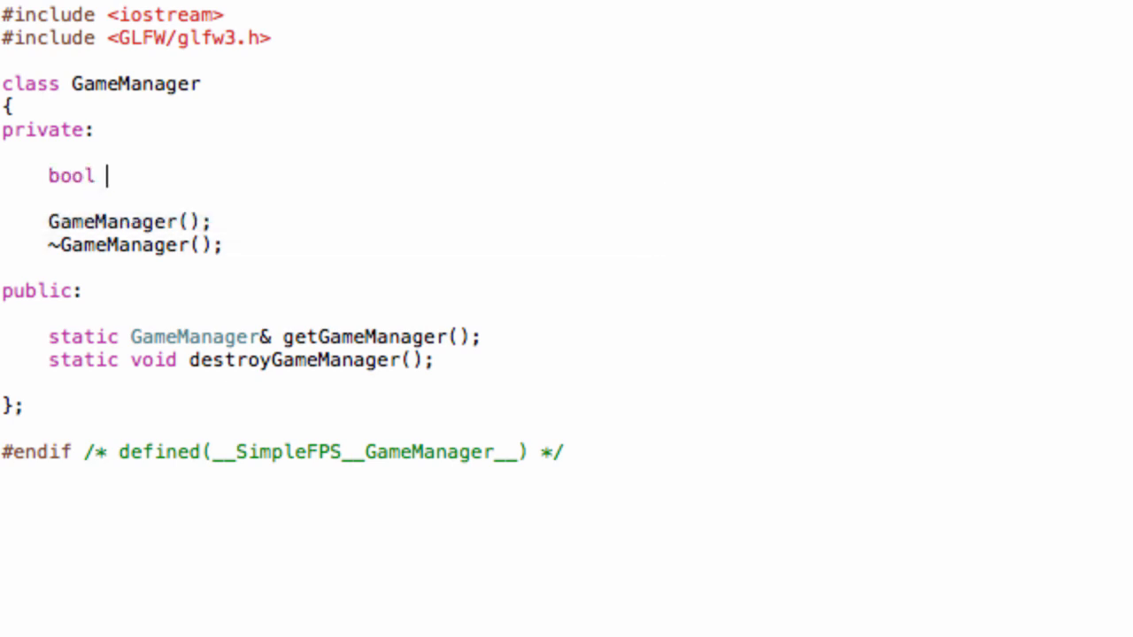
type("_run")
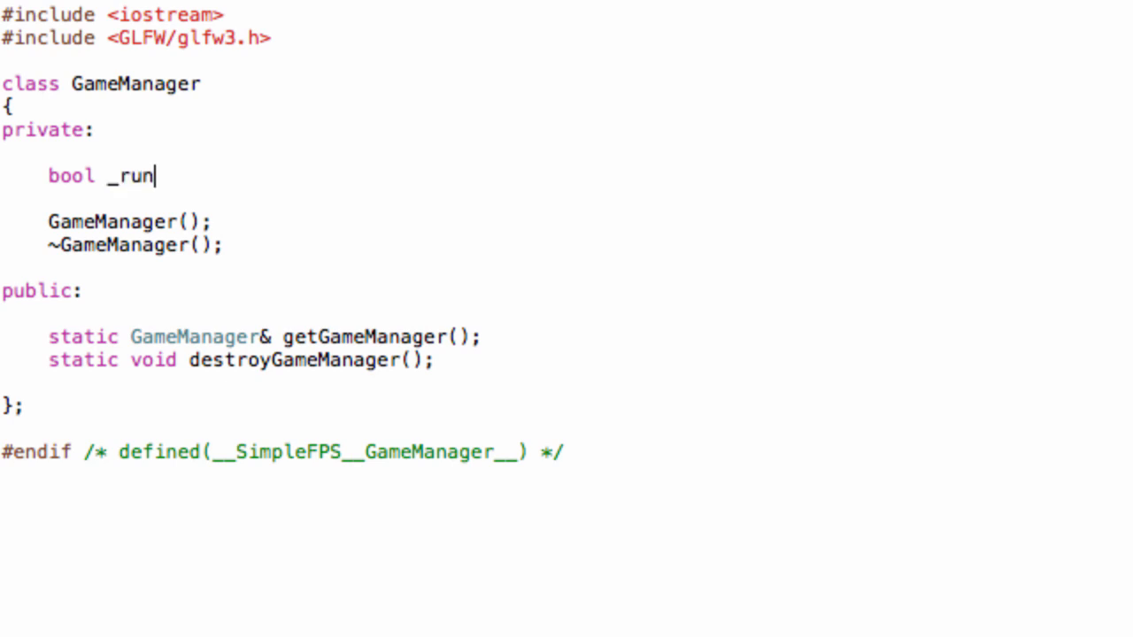
type("ning;")
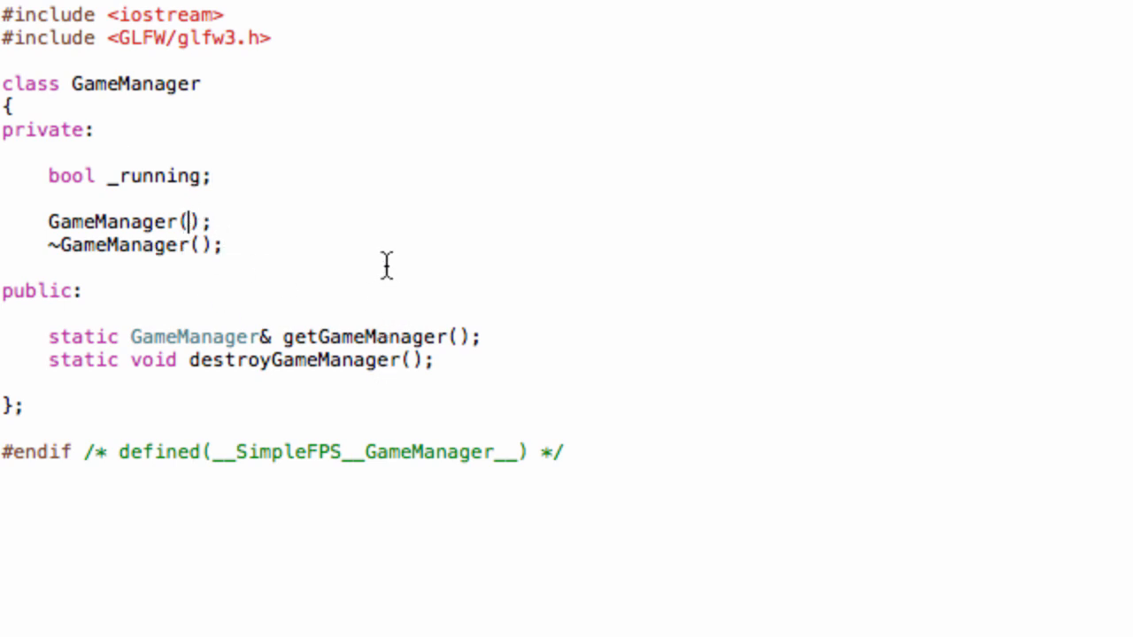
- Give the constructor definition a 'bool running' parameter with initializer '_running(running)'
type("bool")
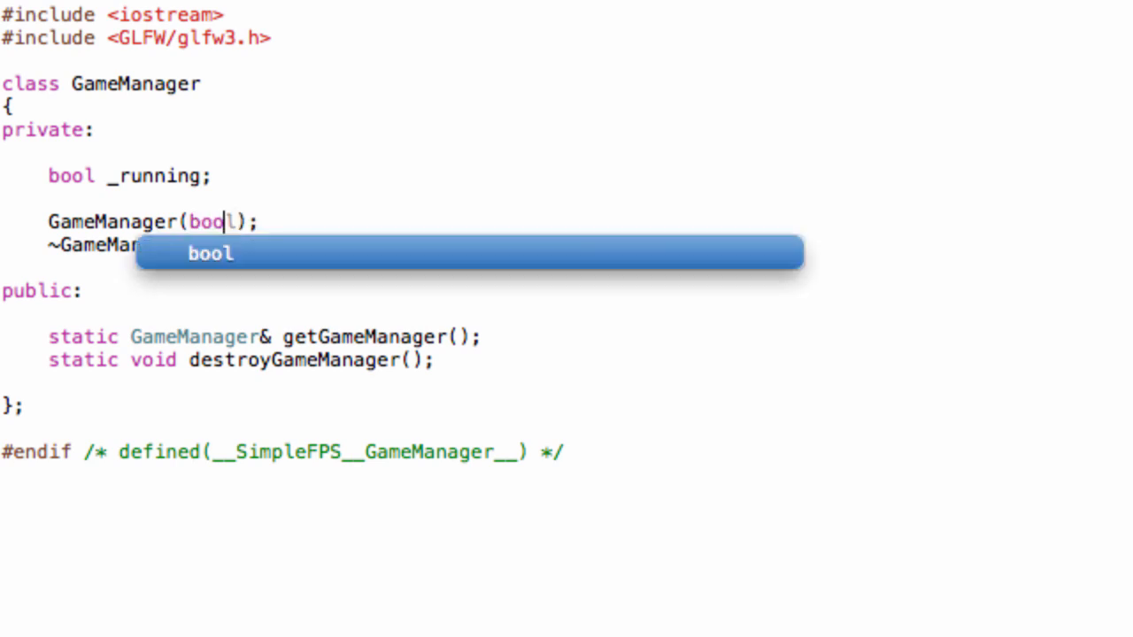
type("running")
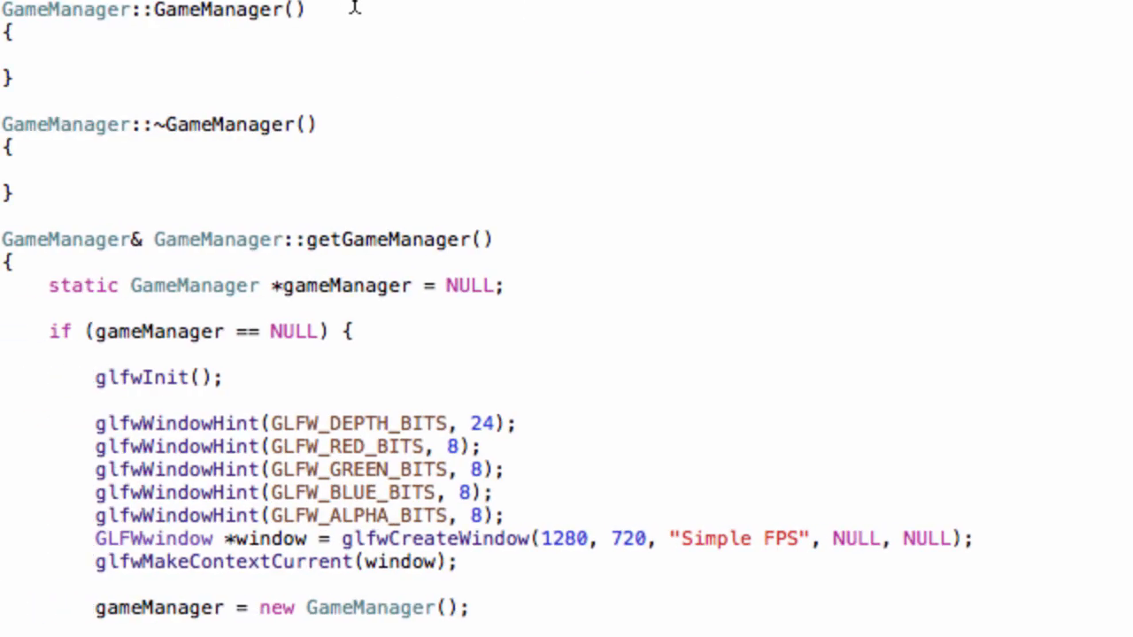
type(":")
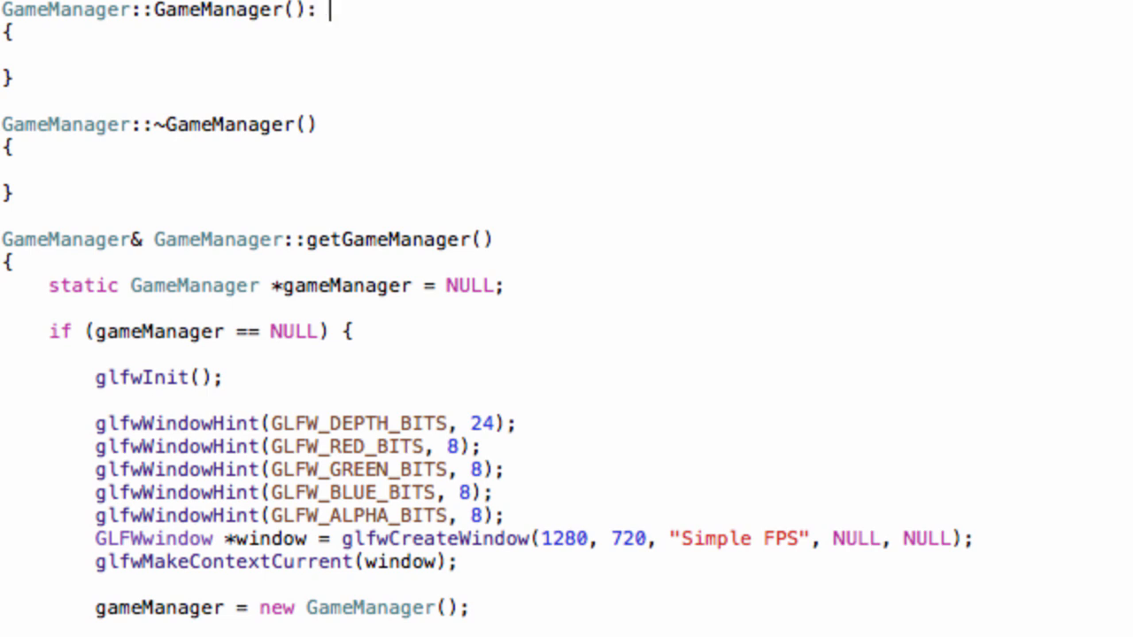
type("_running(args)")
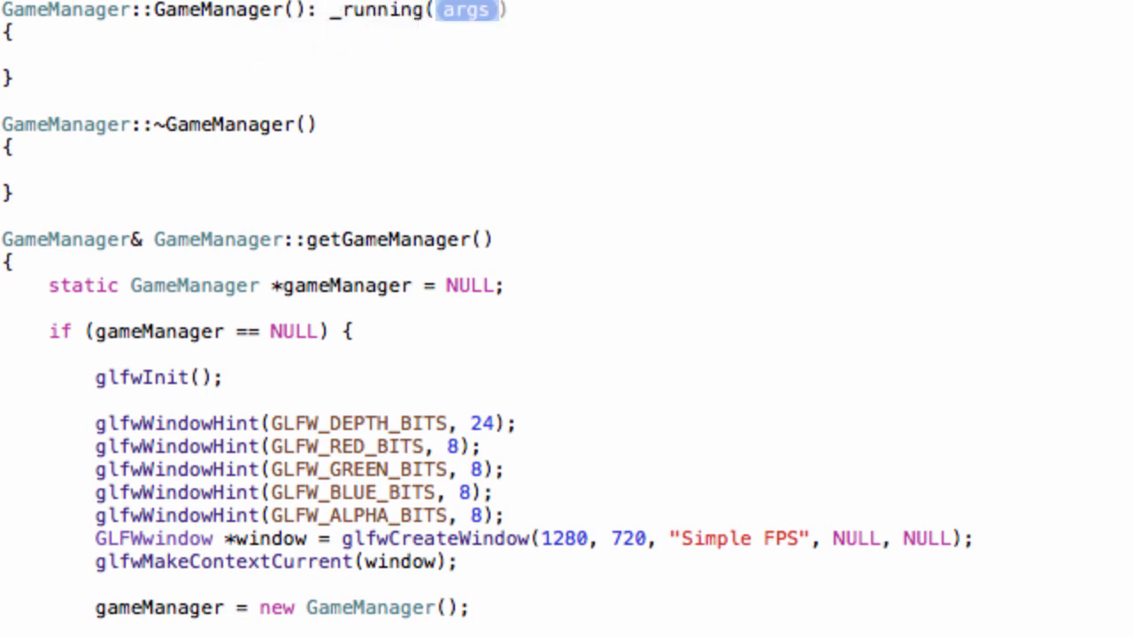
type("runnin")
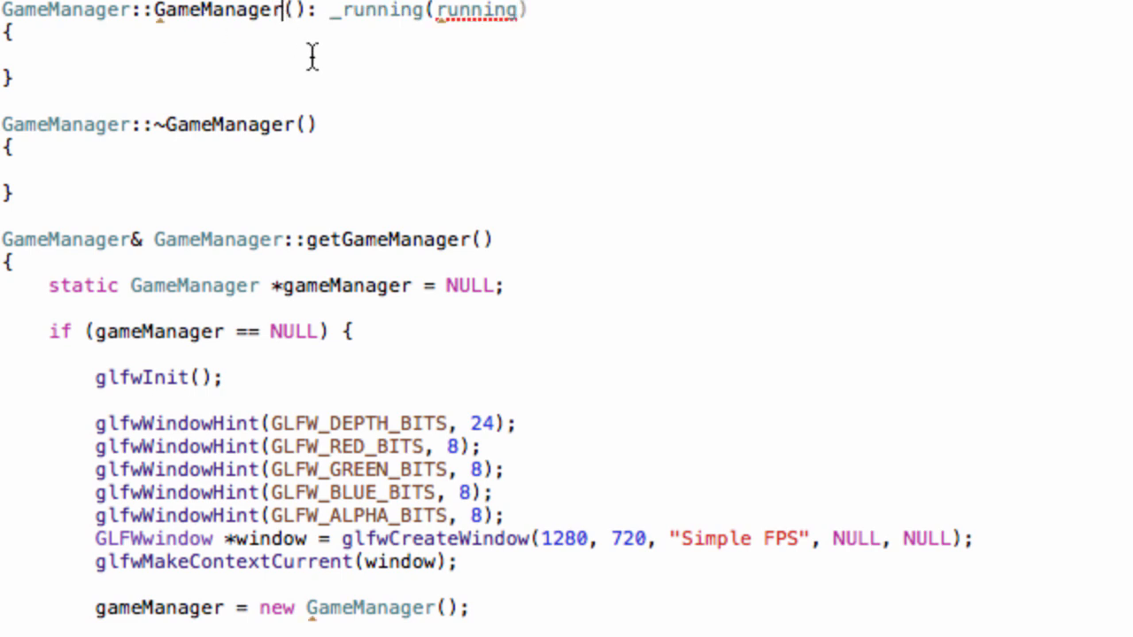
- Match the header declaration with 'bool running' and construct the singleton as 'new GameManager(true)'
type("bool")
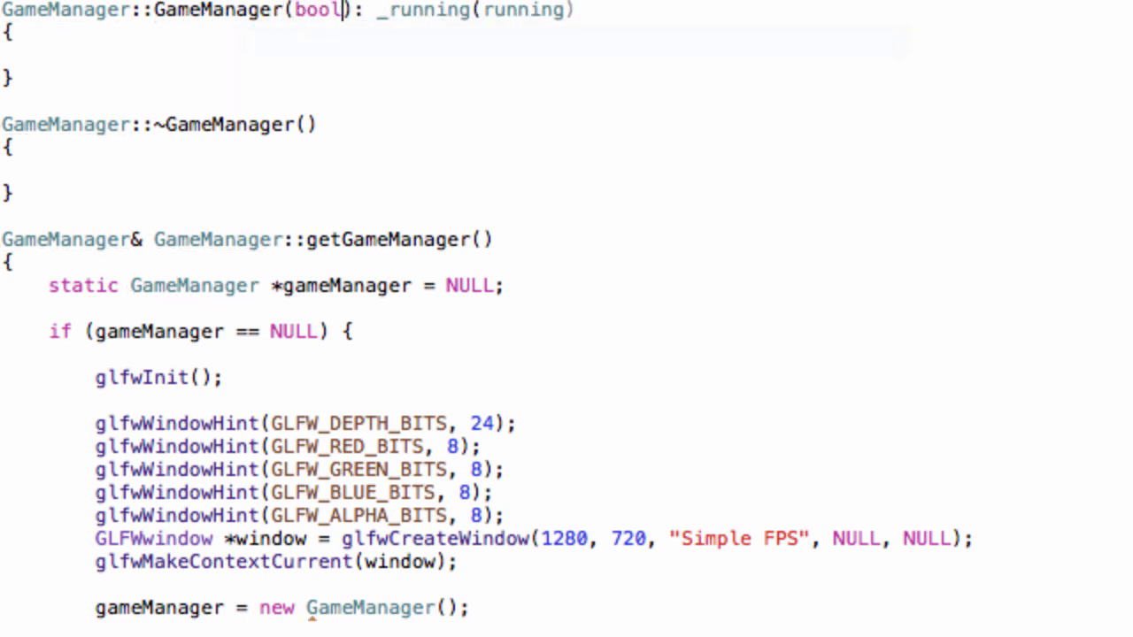
type("running")
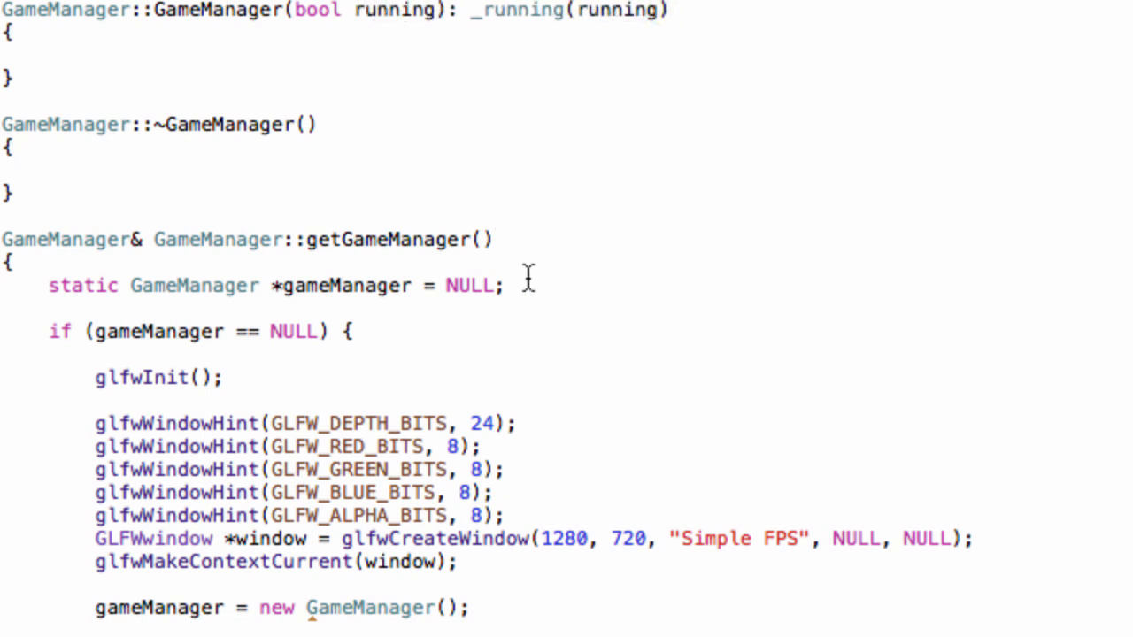
mouse_move(451, 609)
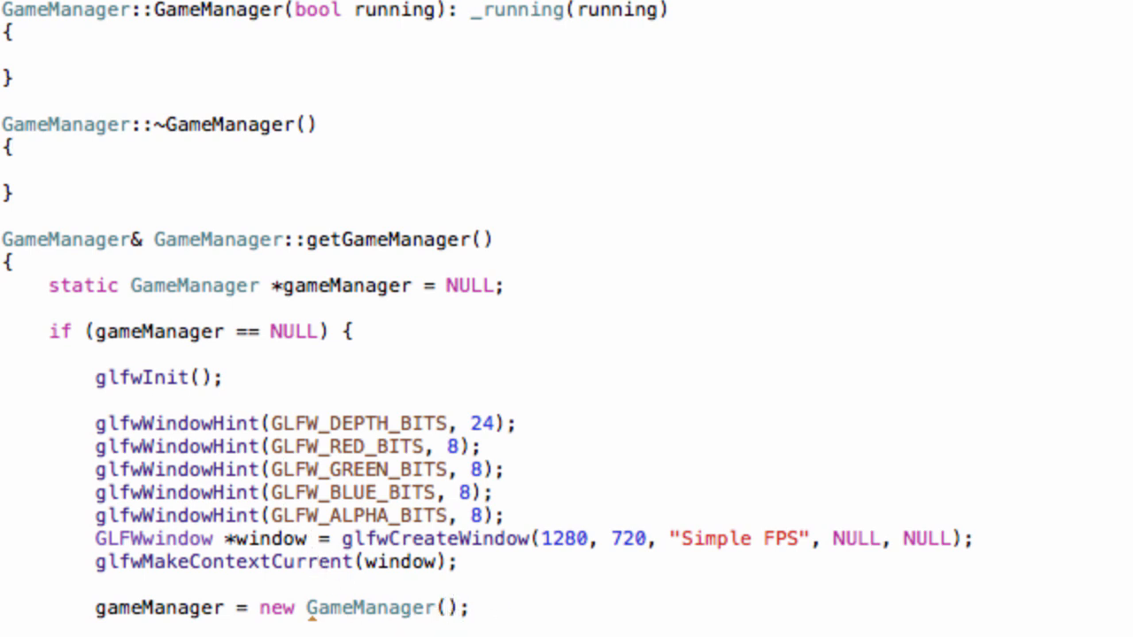
type("t")
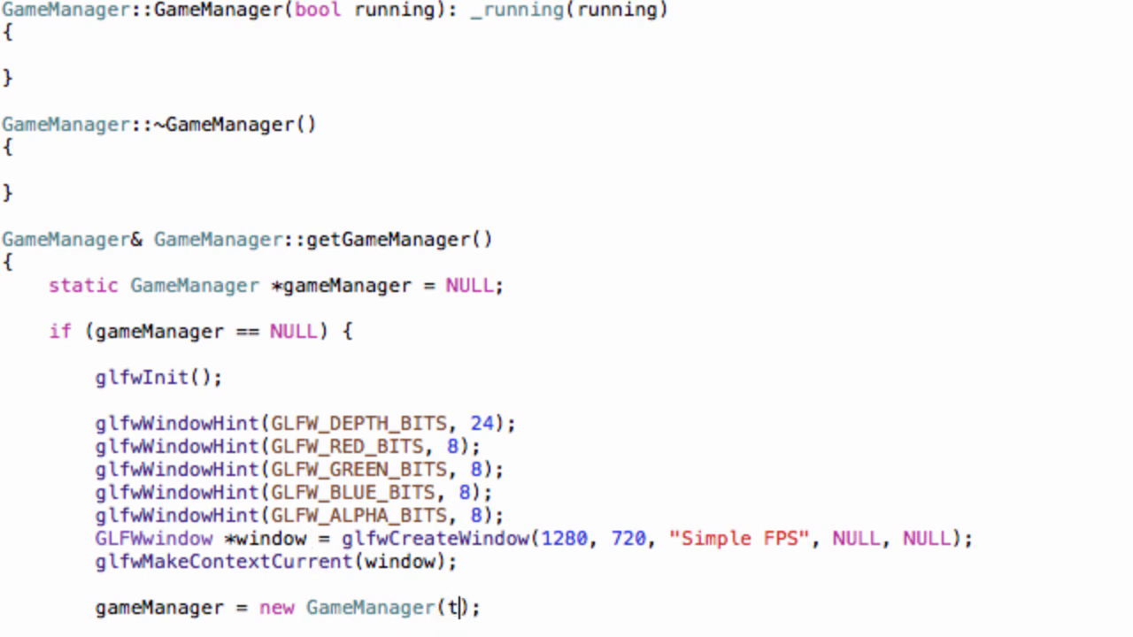
type("rue")
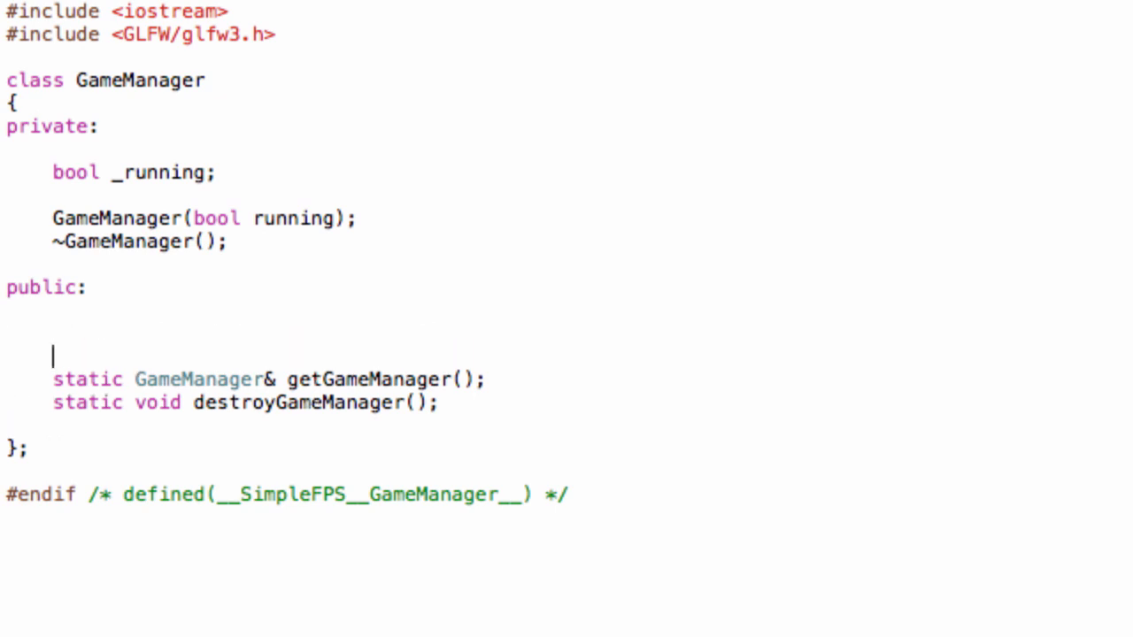
- Declare 'void runGameLoop();' in the public section of GameManager.h
type("vo")
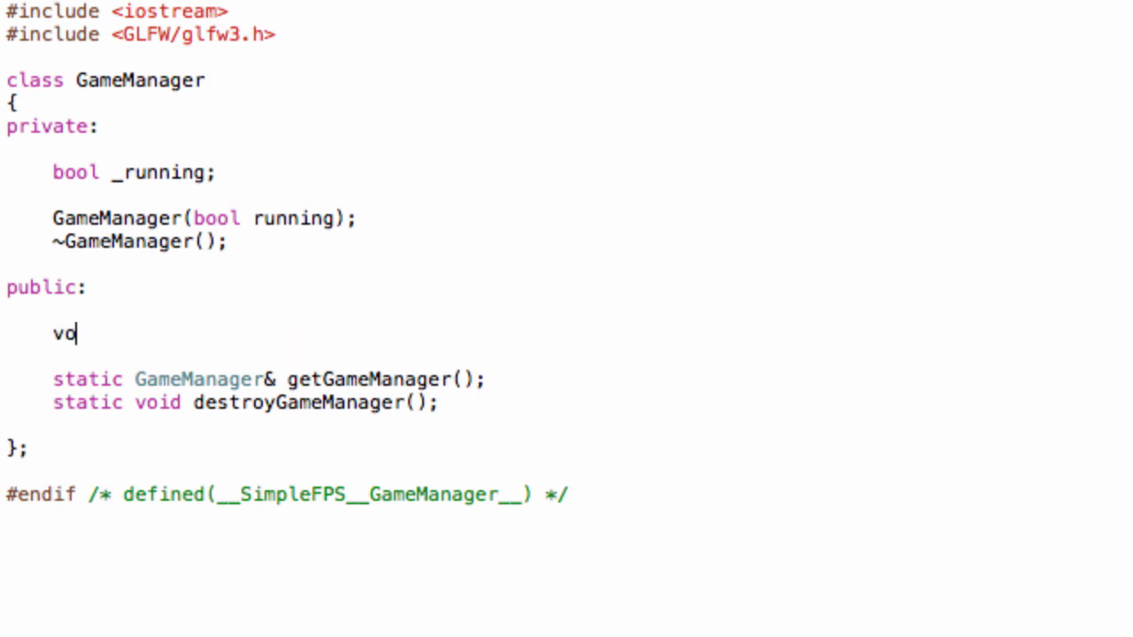
type("id runG")
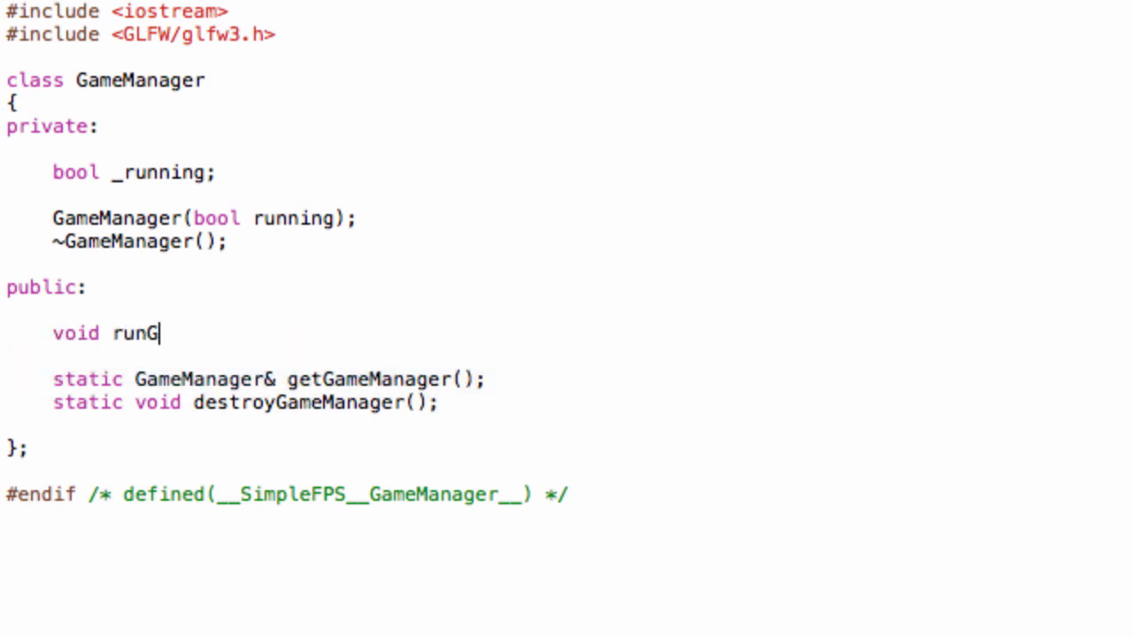
type("ameLoop")
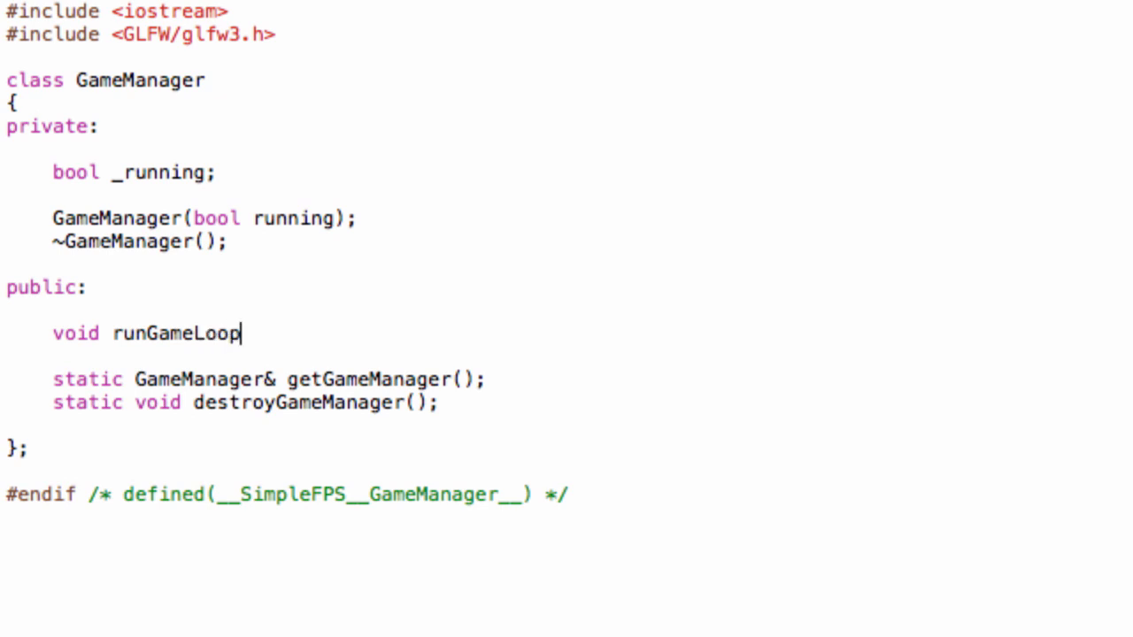
type("();")
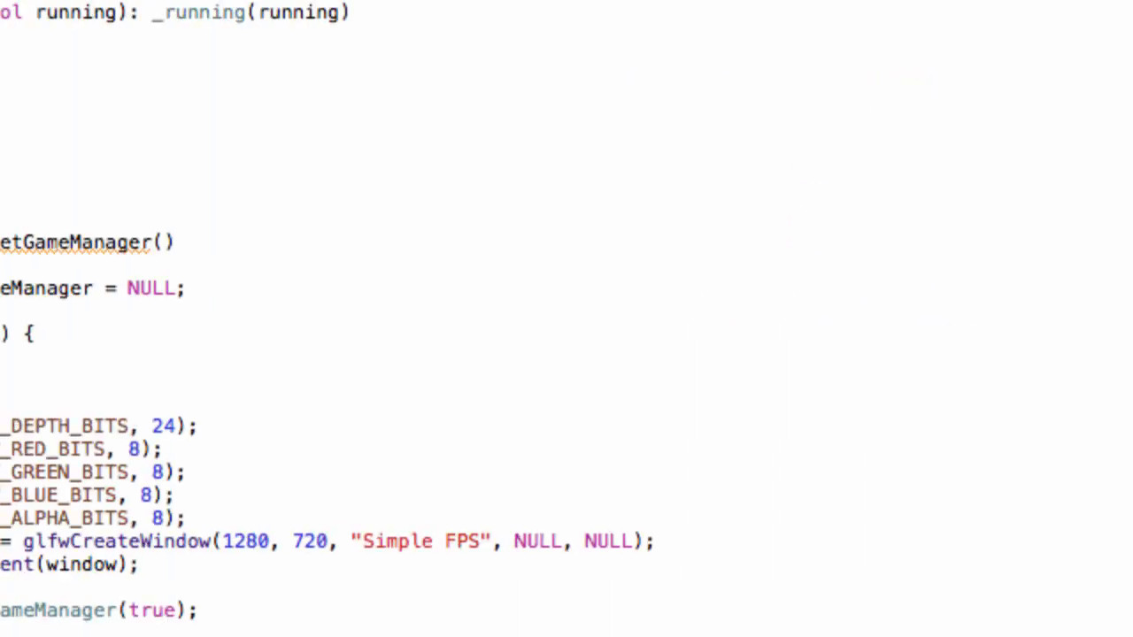
- Define 'void GameManager::runGameLoop()' in the .cpp with a 'while (_running)' loop
scroll("left", 3)
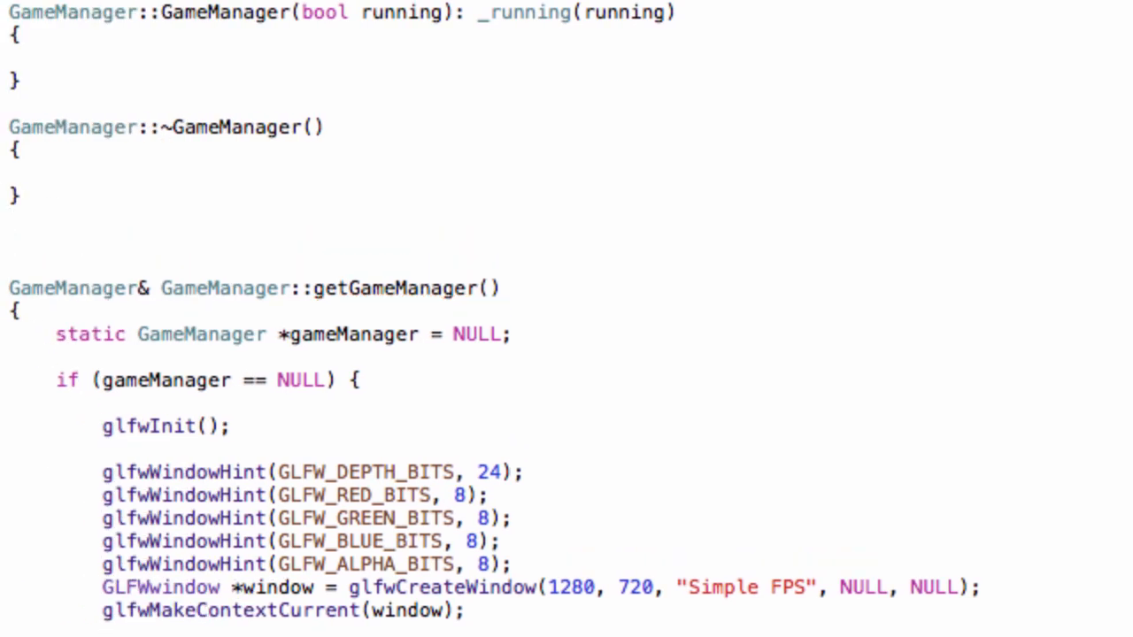
type("void r")
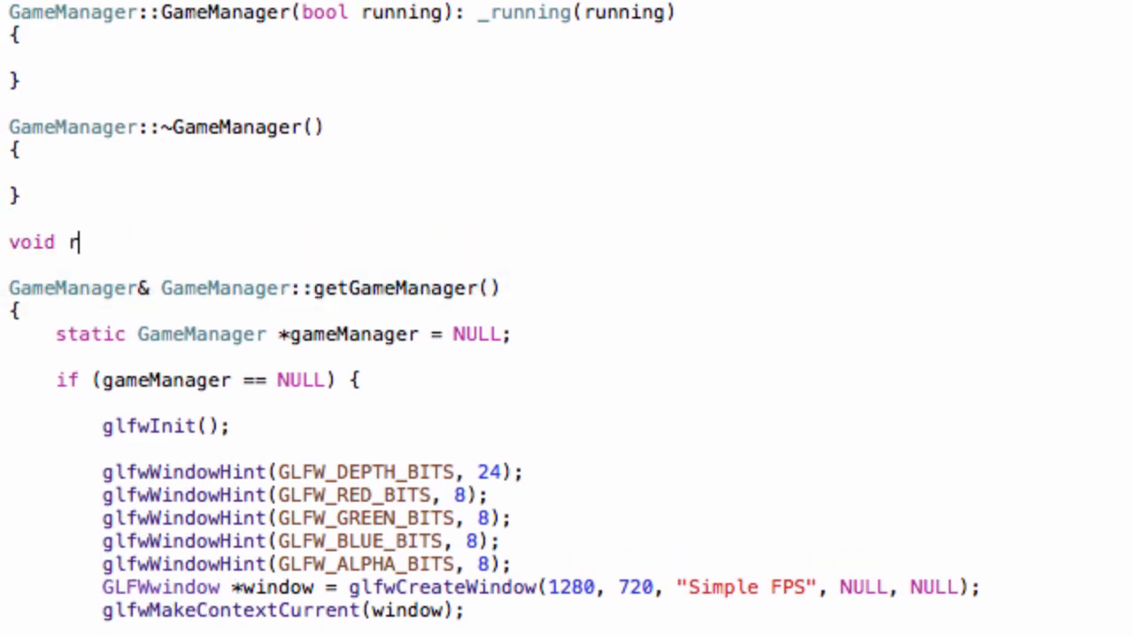
type("u")
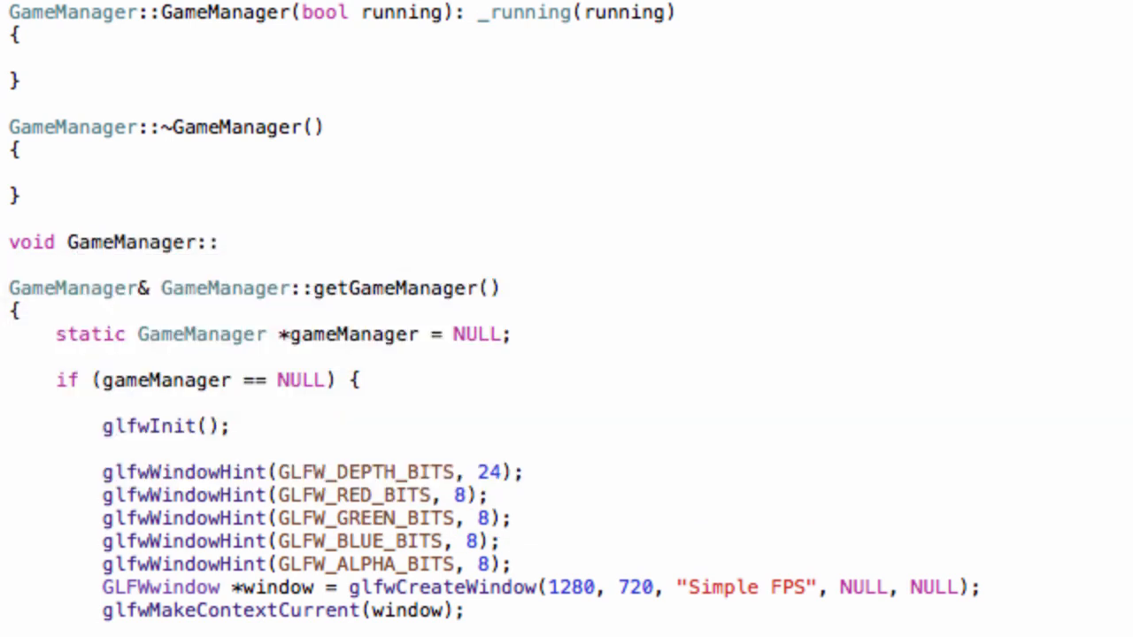
type("runGameLoop()")
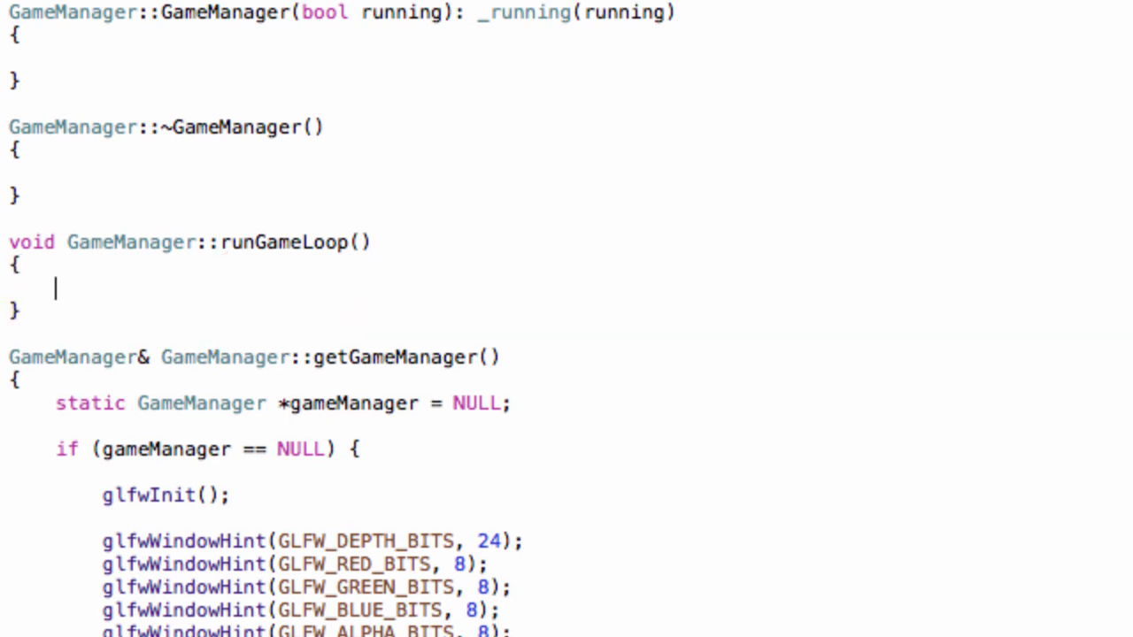
type("w")
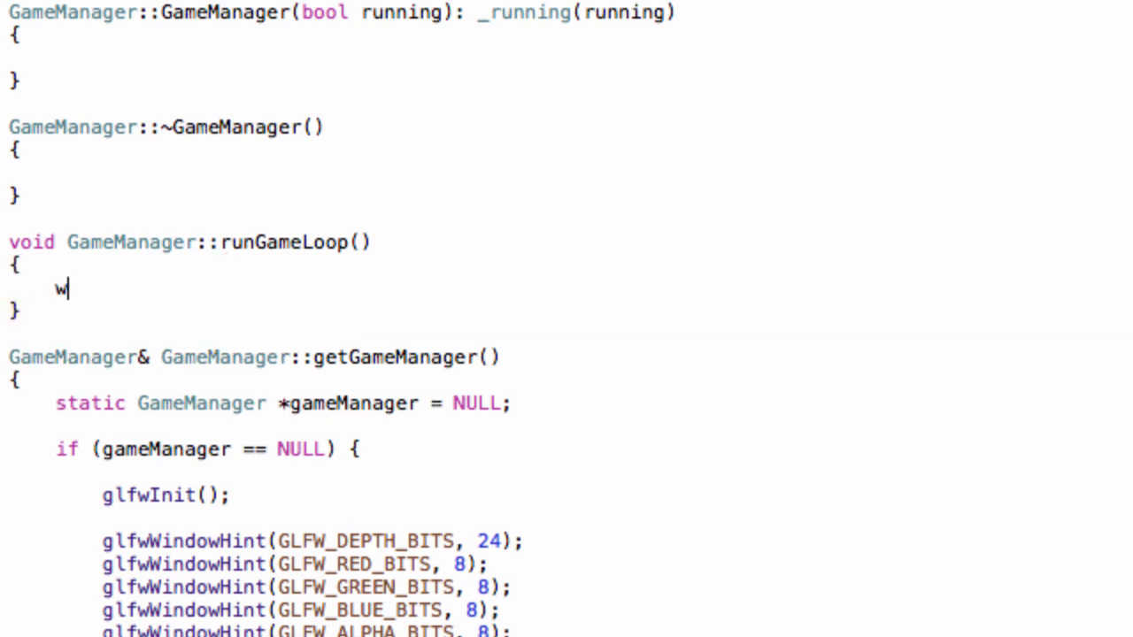
type("hile (condition) {")
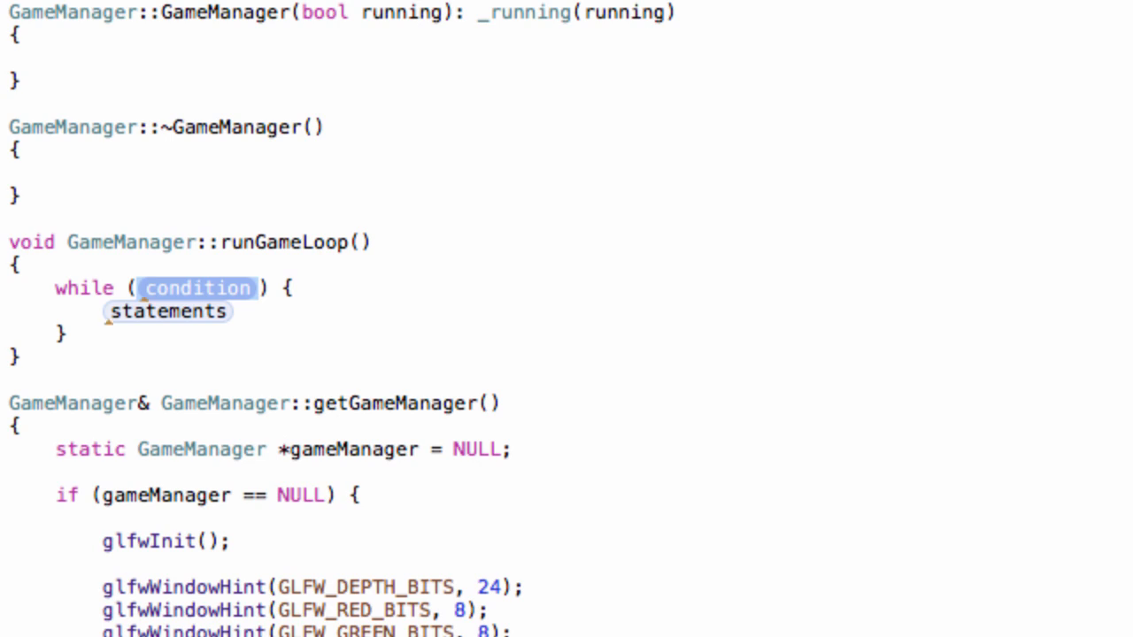
type("_running")
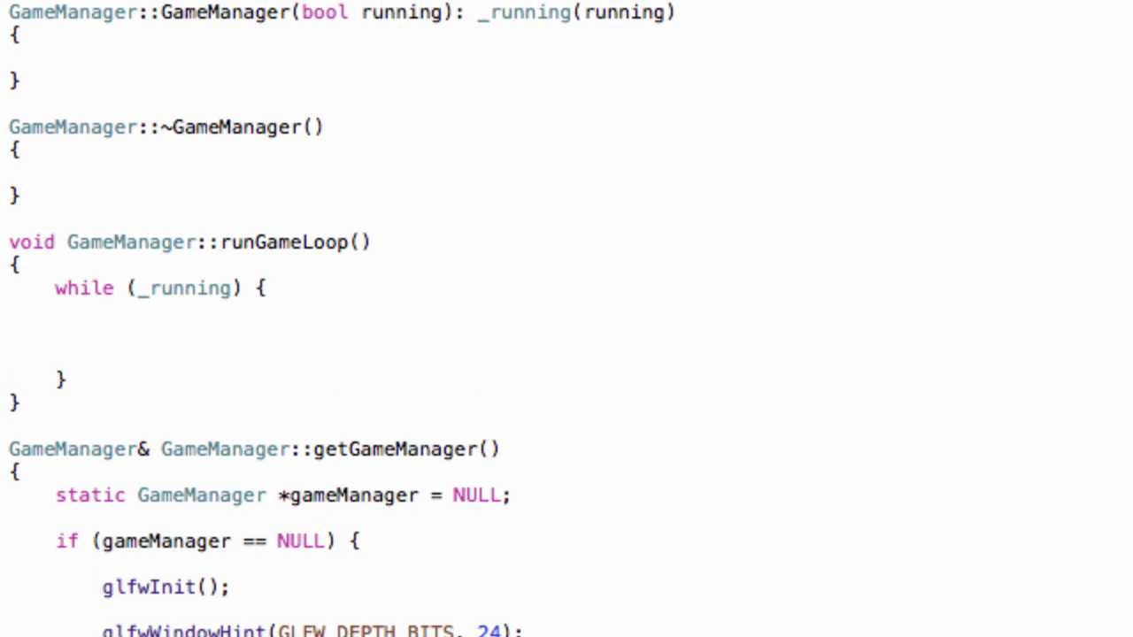
- Inside the loop body write '_running = glfwWindowShouldClose(...)' with the window argument still a placeholder
left_click(103, 334)
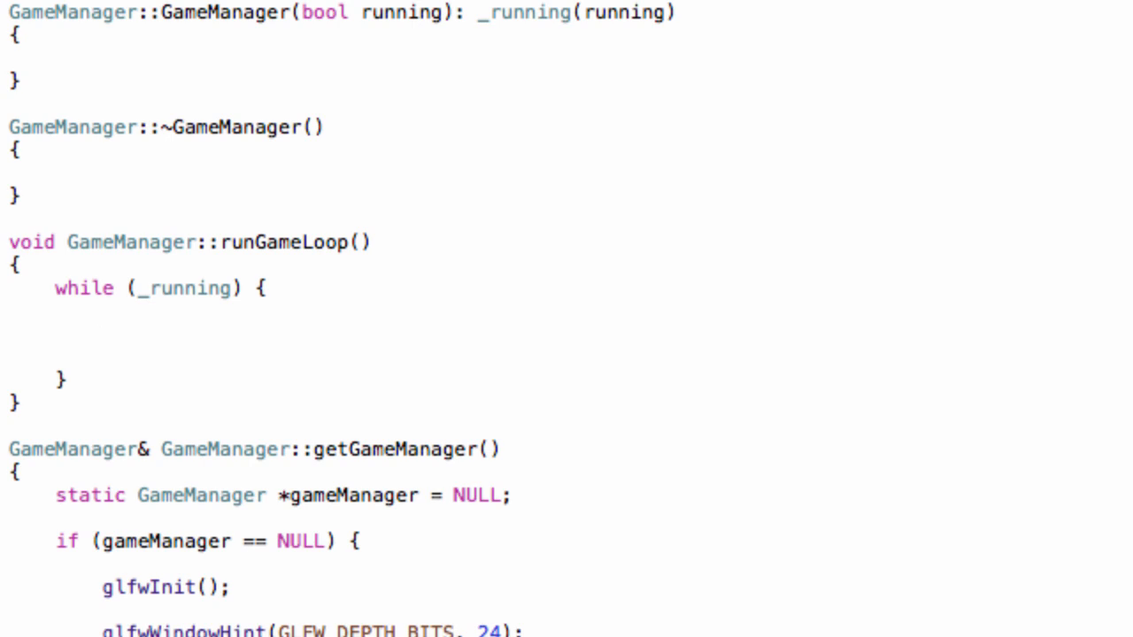
left_click(101, 334)
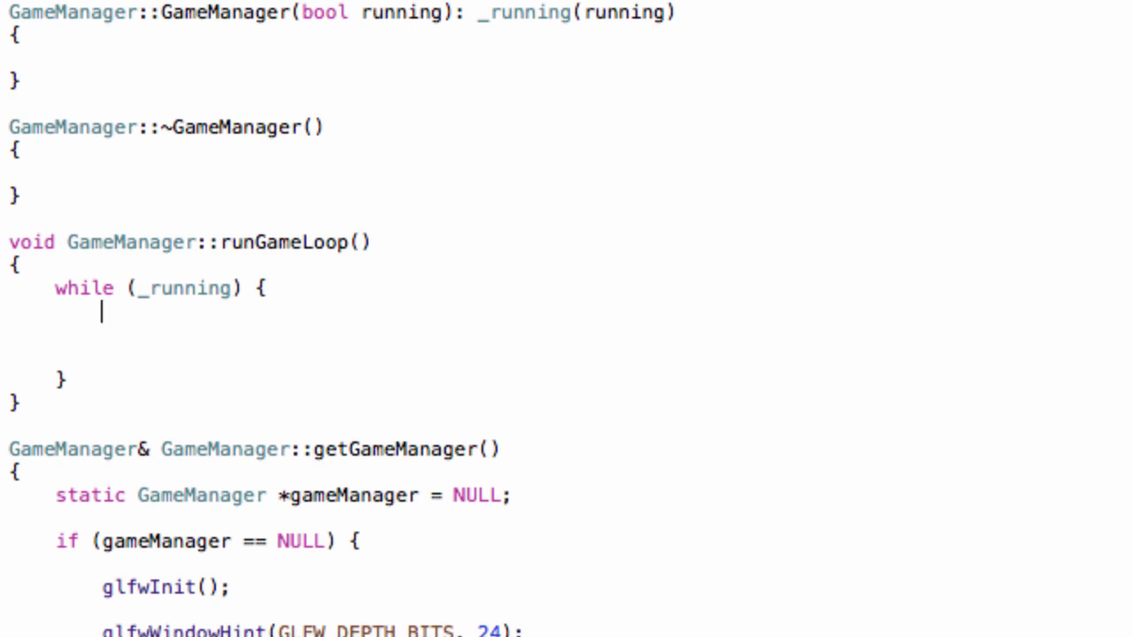
key("Backspace")
type("_run")
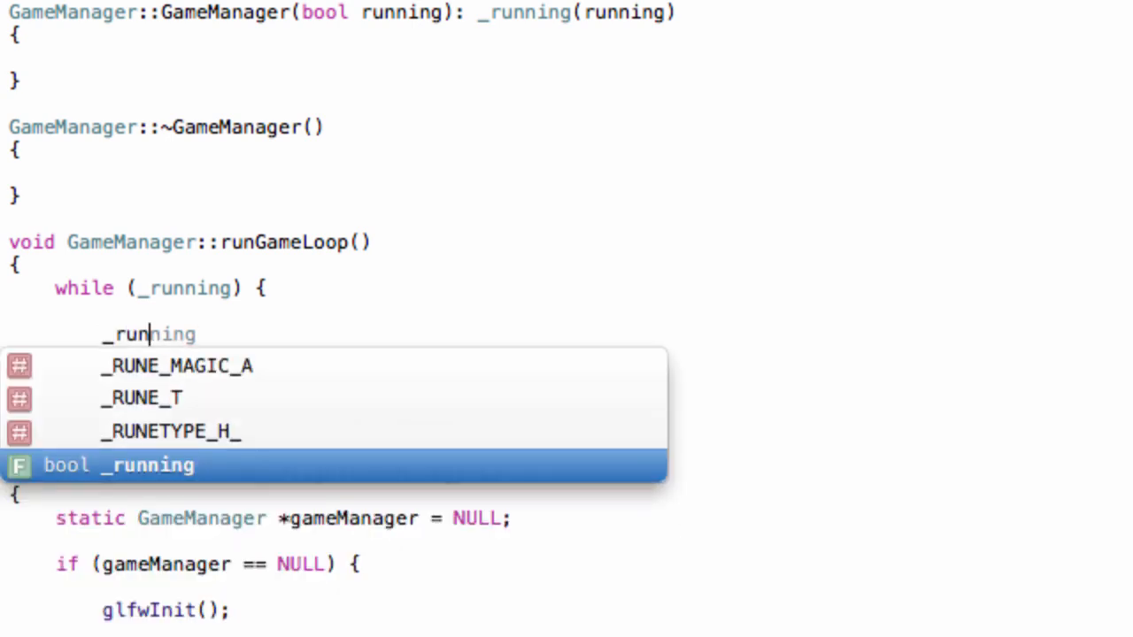
type("=")
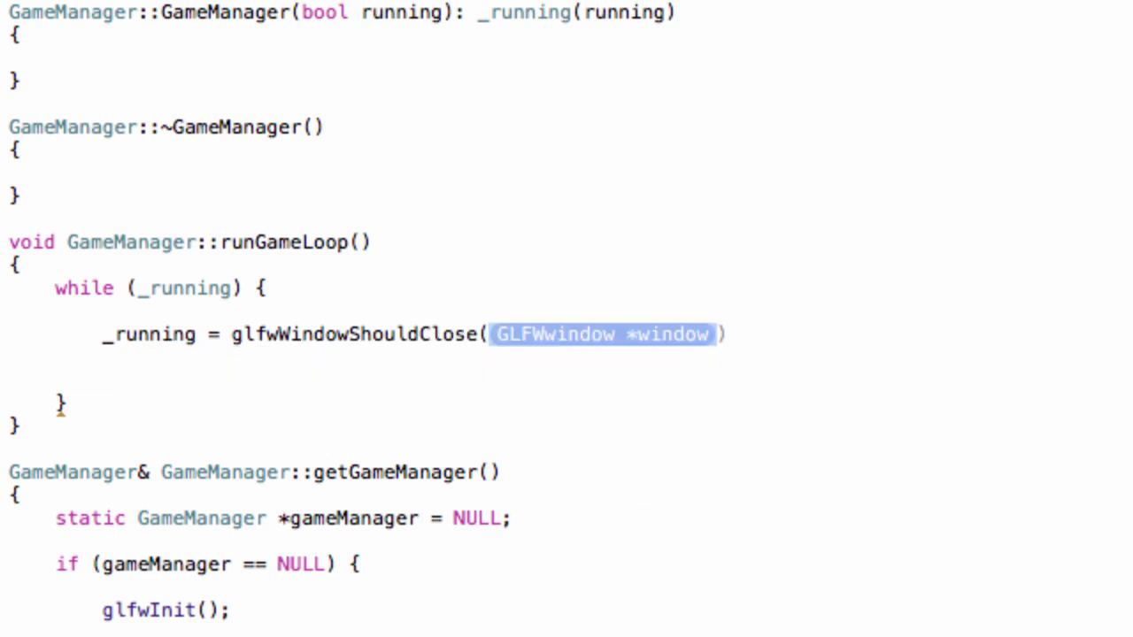
key("Delete")
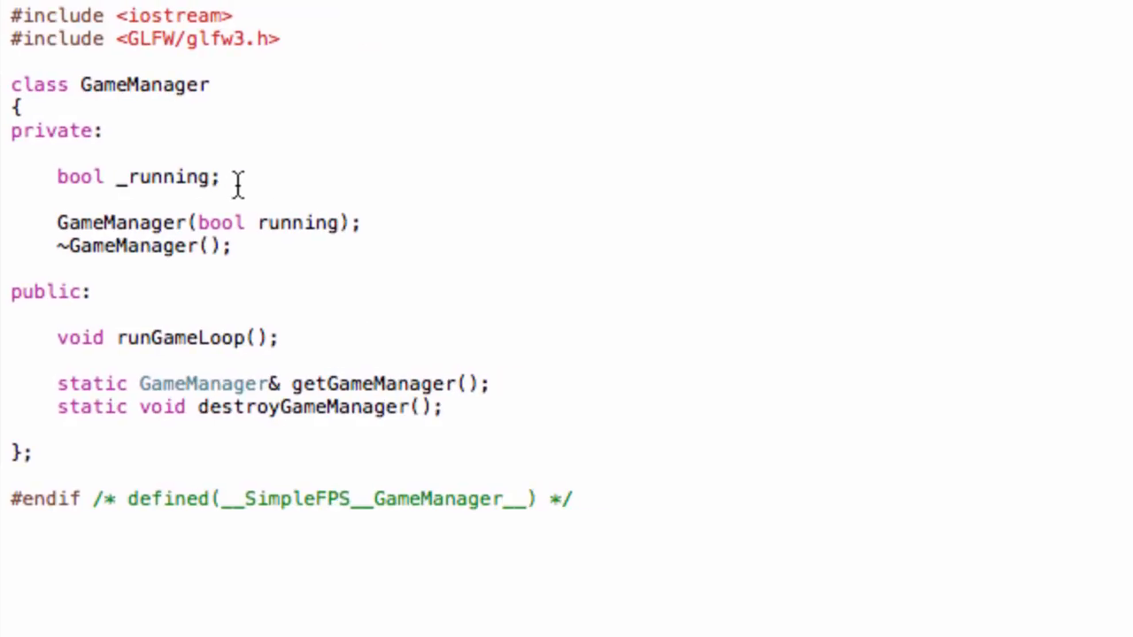
- Add 'GLFWwindow *_window;' as a private member after bool _running
type("GLFWwindow")
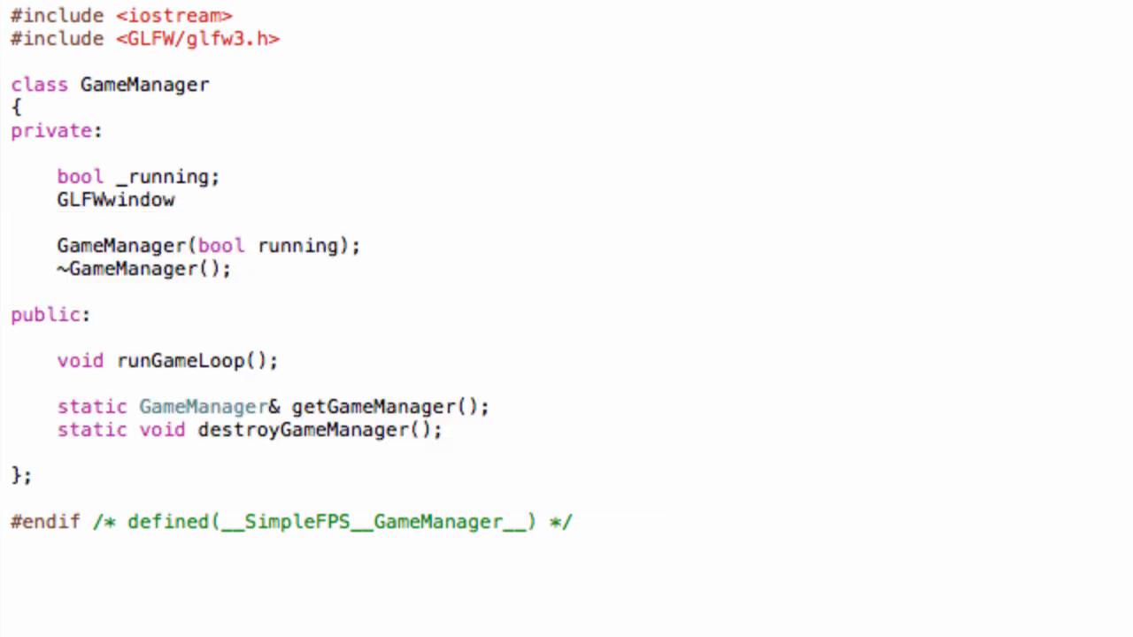
type("*")
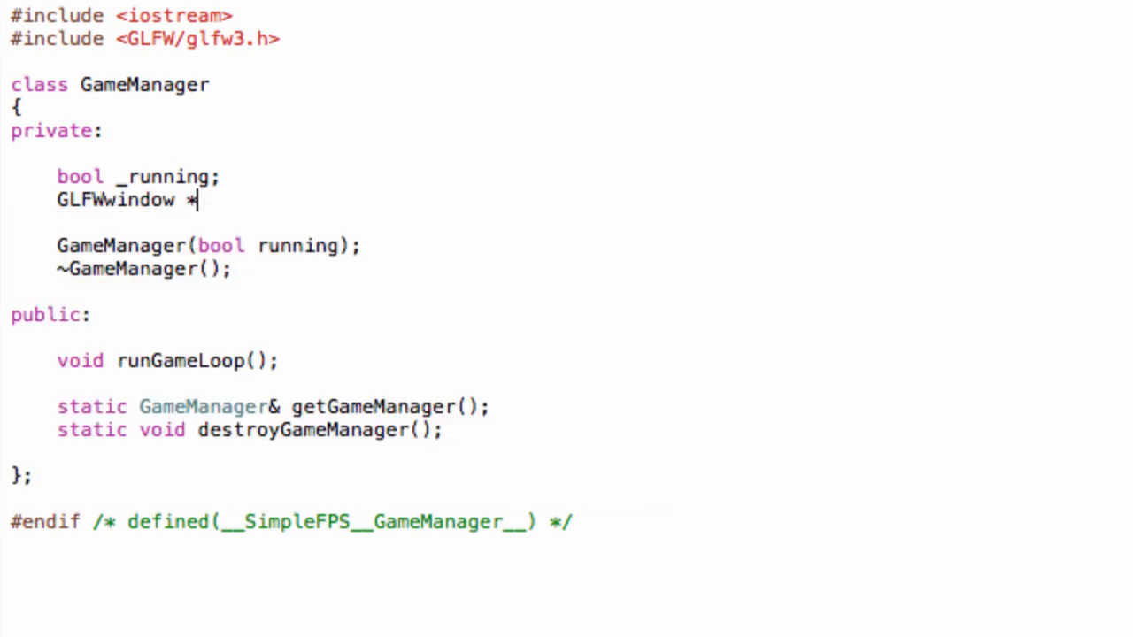
type("_w")
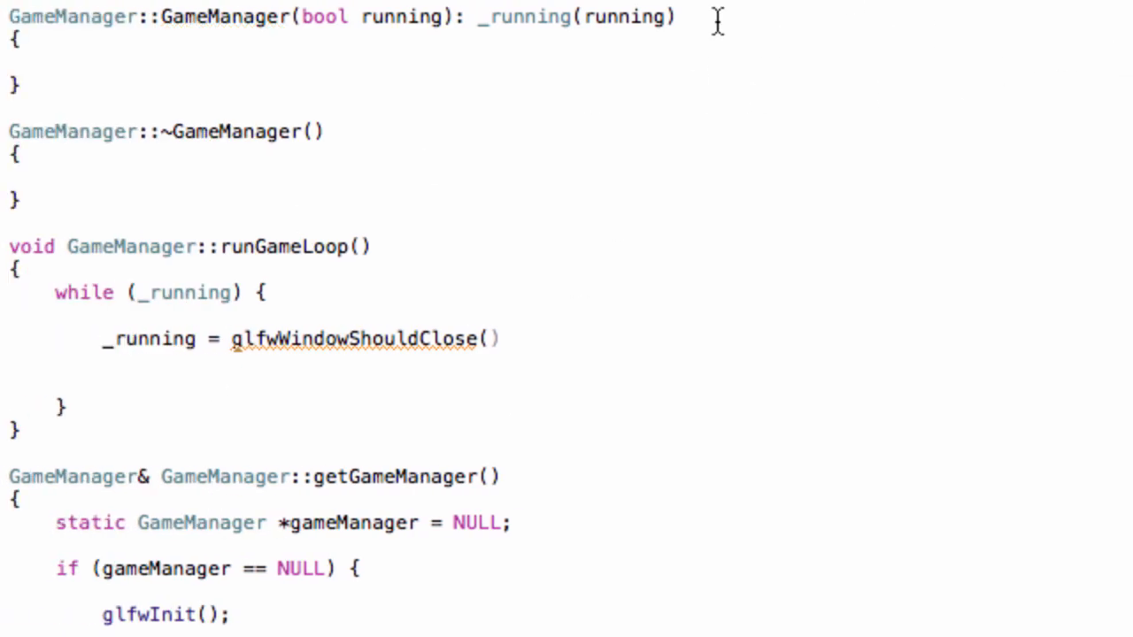
- Initialize '_window(glfwGetCurrentContext())' in the constructor and pass _window to glfwWindowShouldClose
type(", _")
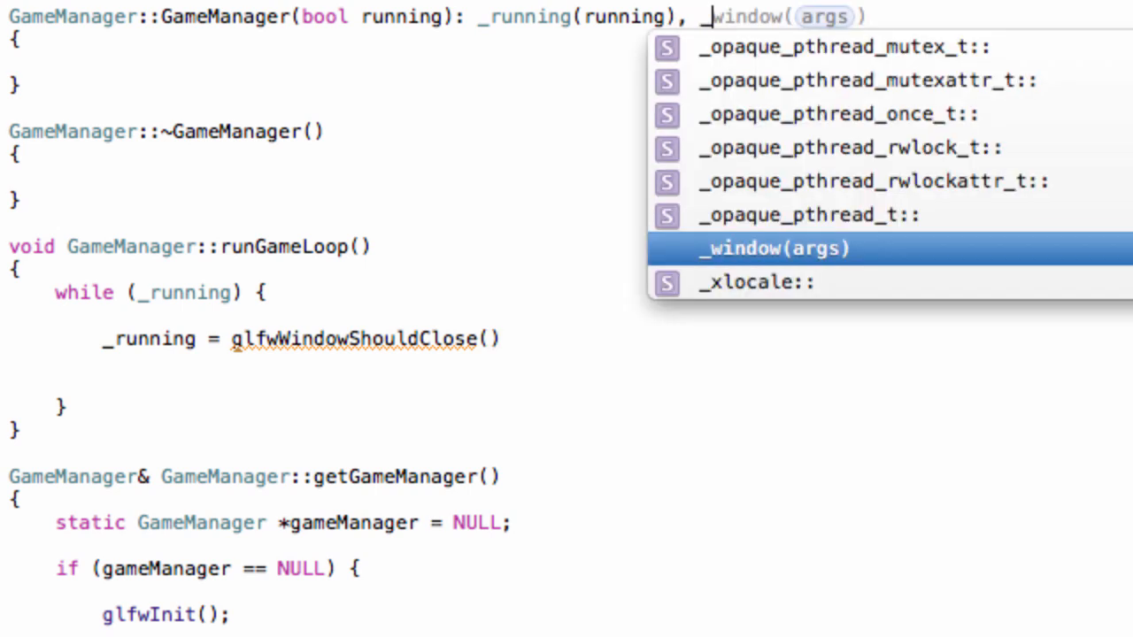
type("glf")
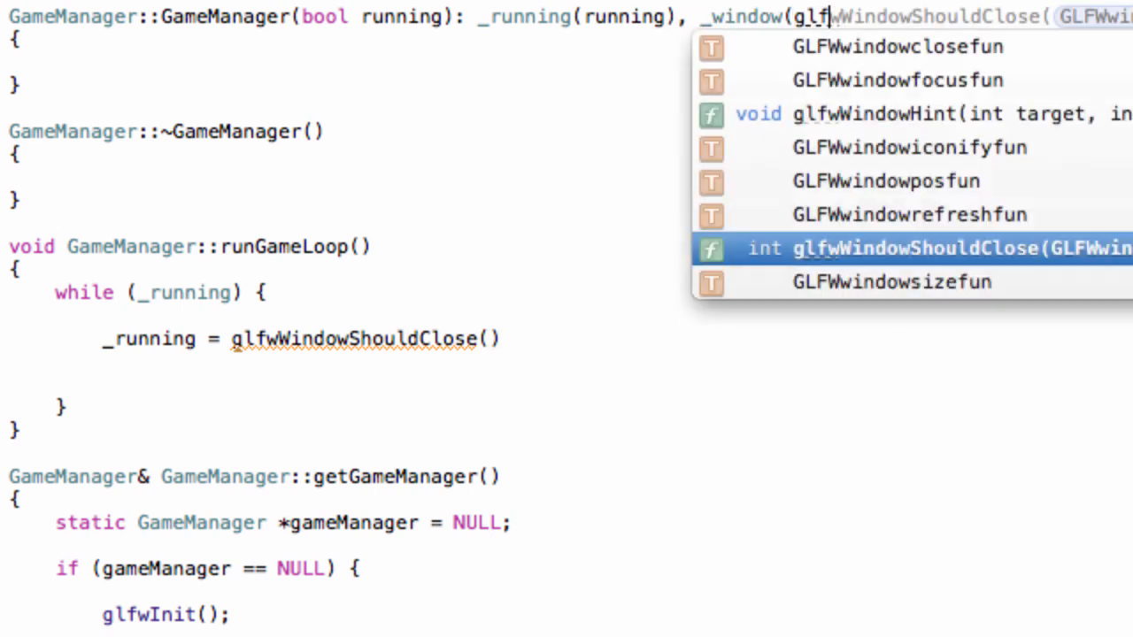
type("wGetCurrentContext())")
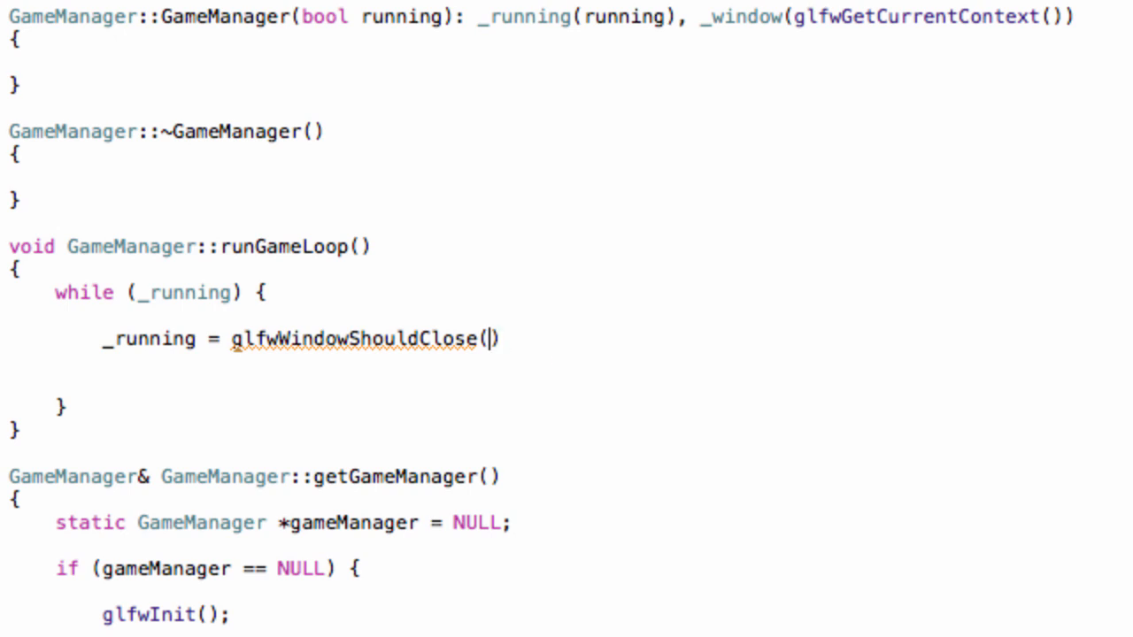
type("_window")
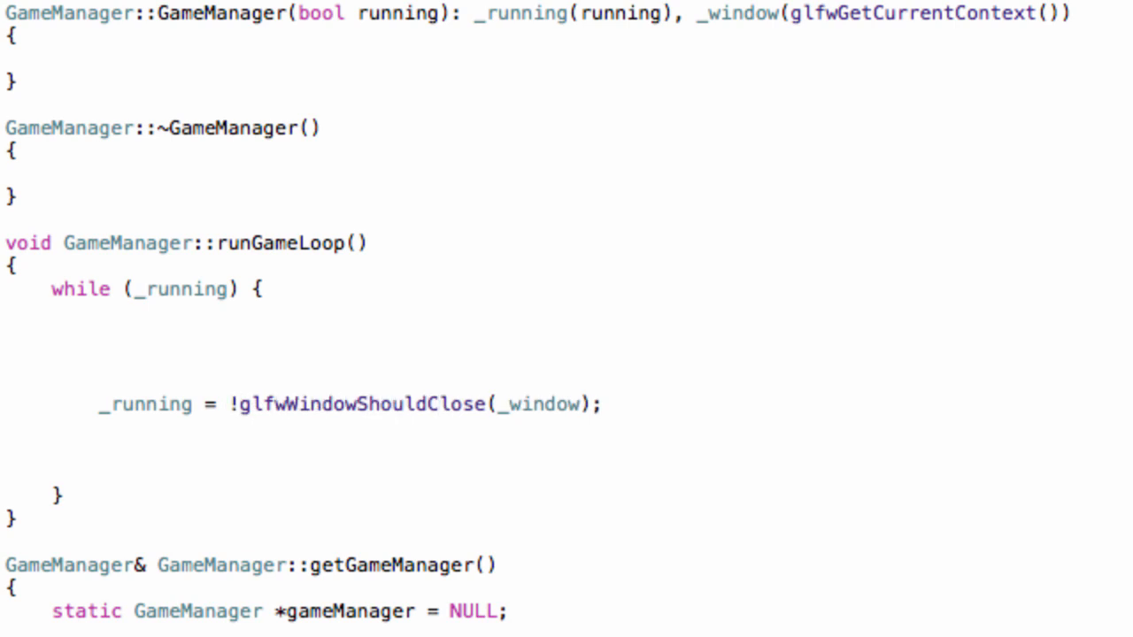
- Make the loop line '_running = !glfwWindowShouldClose(_window);' and tidy the blank lines around it
left_click(285, 403)
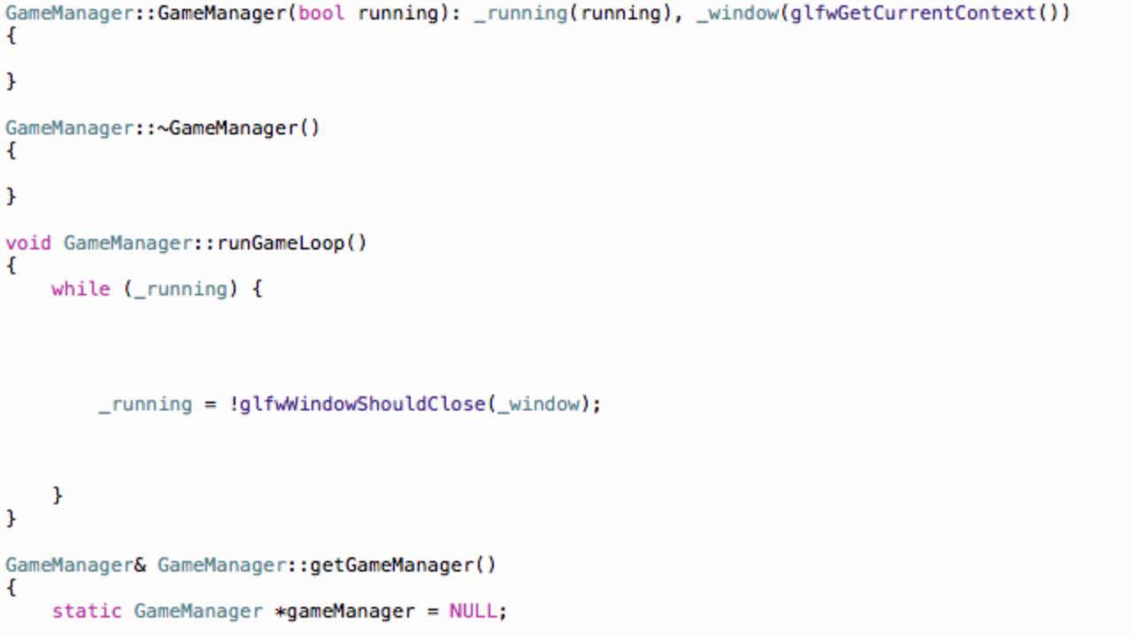
left_click(426, 403)
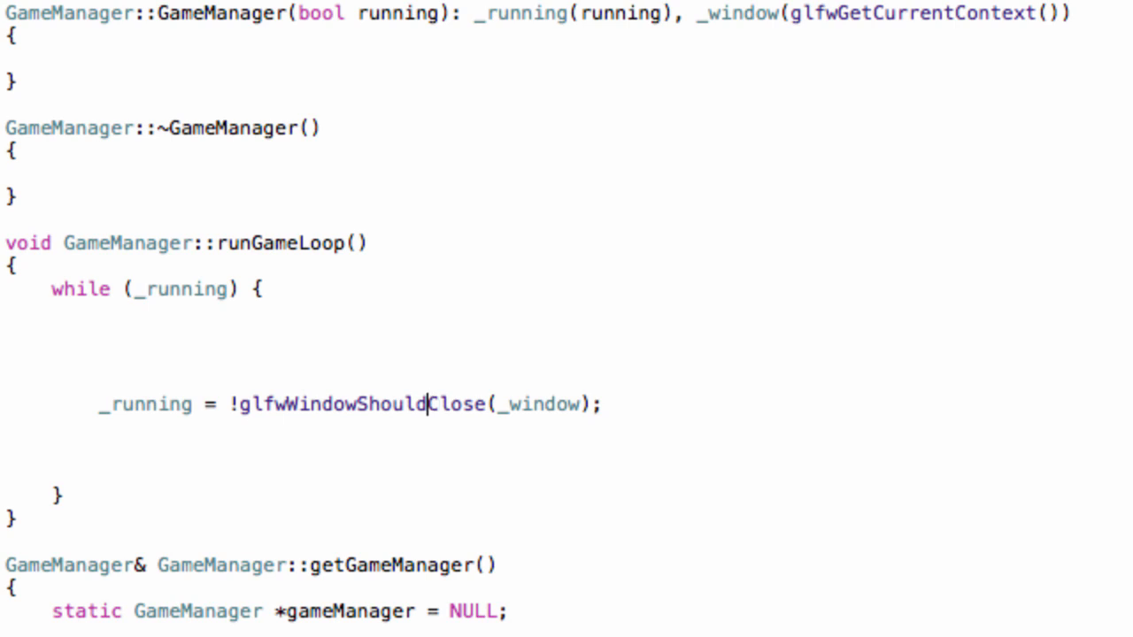
left_click(239, 403)
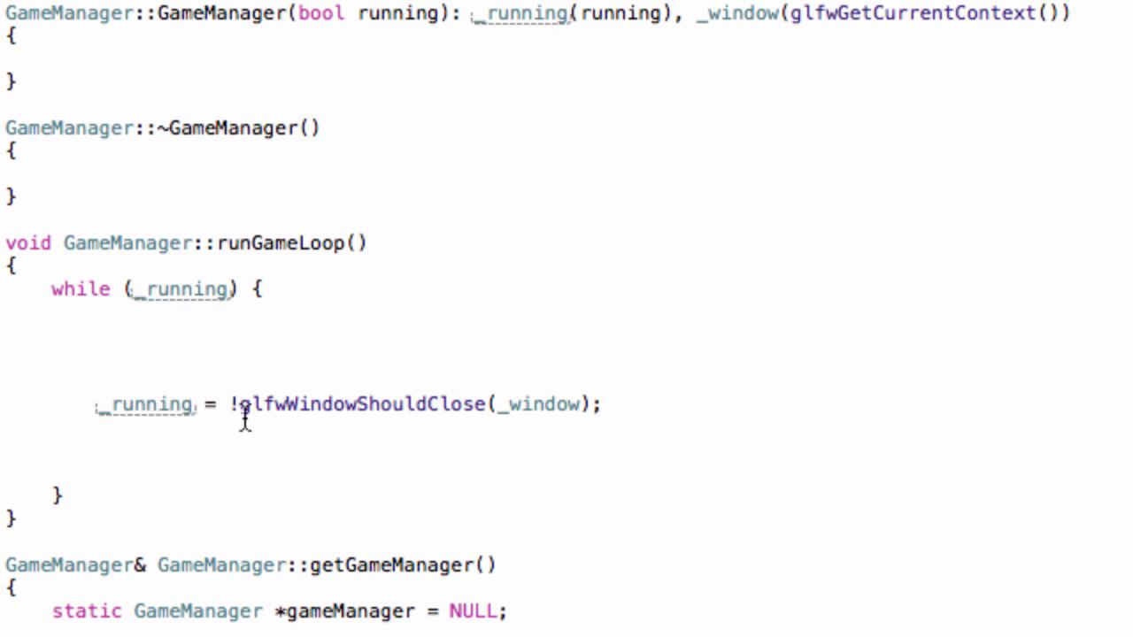
mouse_move(193, 290)
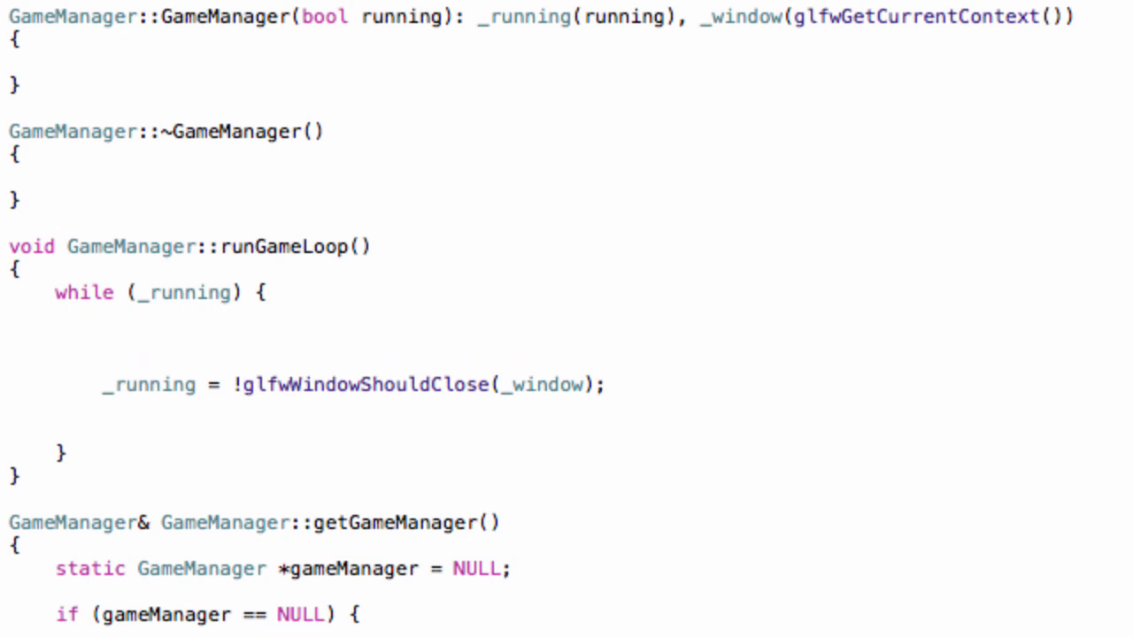
left_click(103, 317)
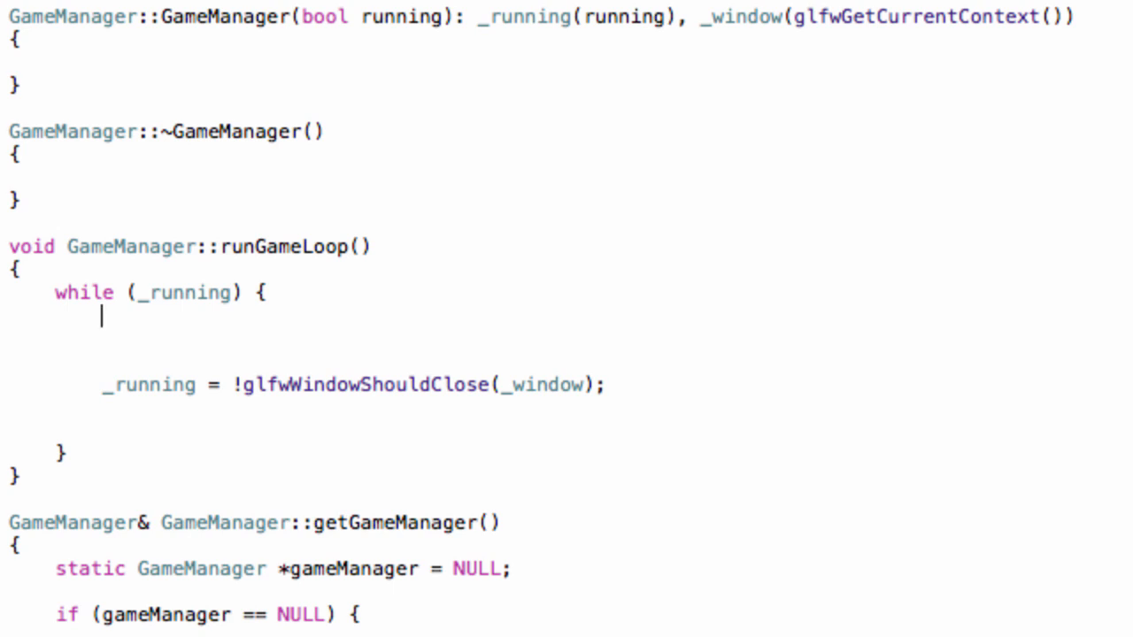
- Call 'glClear(GL_COLOR_BUFFER_BIT | GL_DEPTH_BUFFER_BIT);' at the top of the loop body
type("glClear(GL_COLOR_BUFFER_BIT")
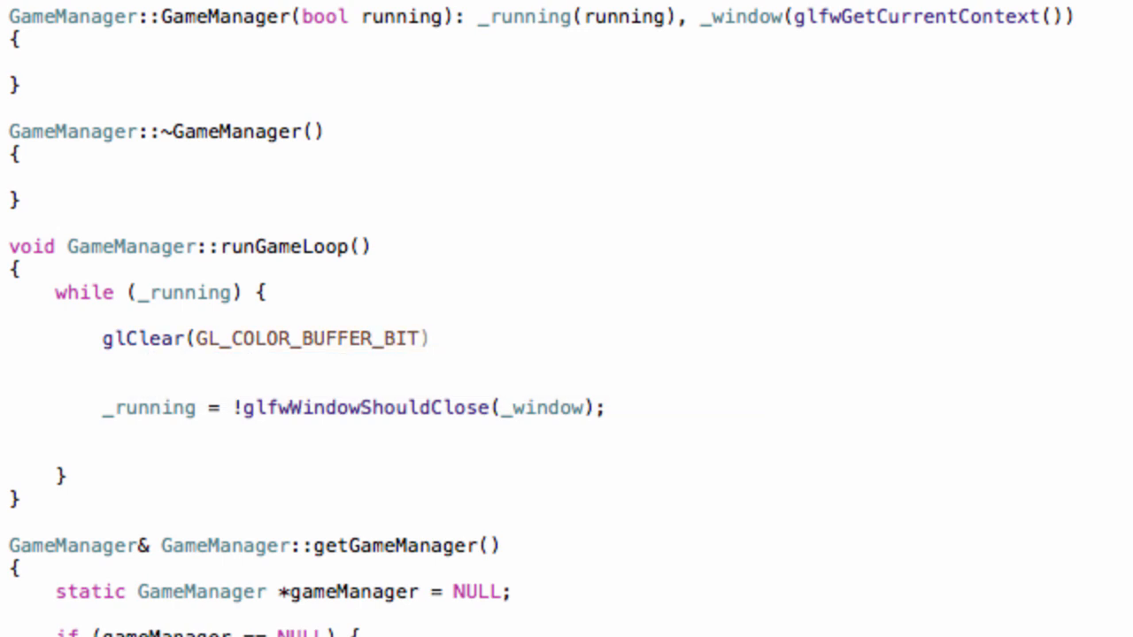
type("|")
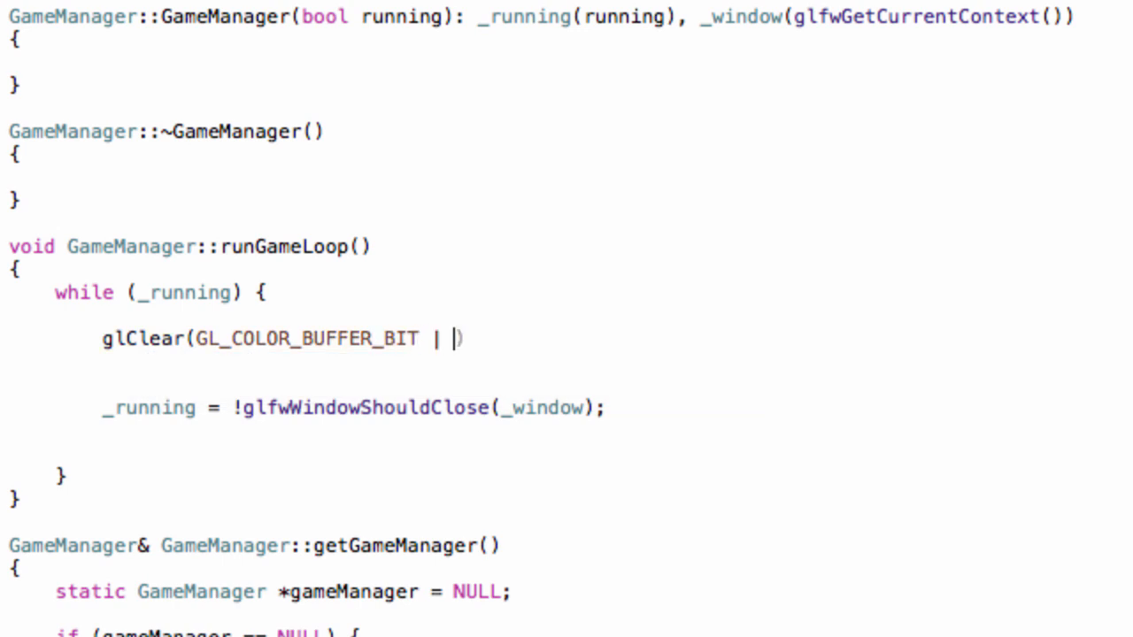
type("GL_DEPTH_BUFFER_BIT")
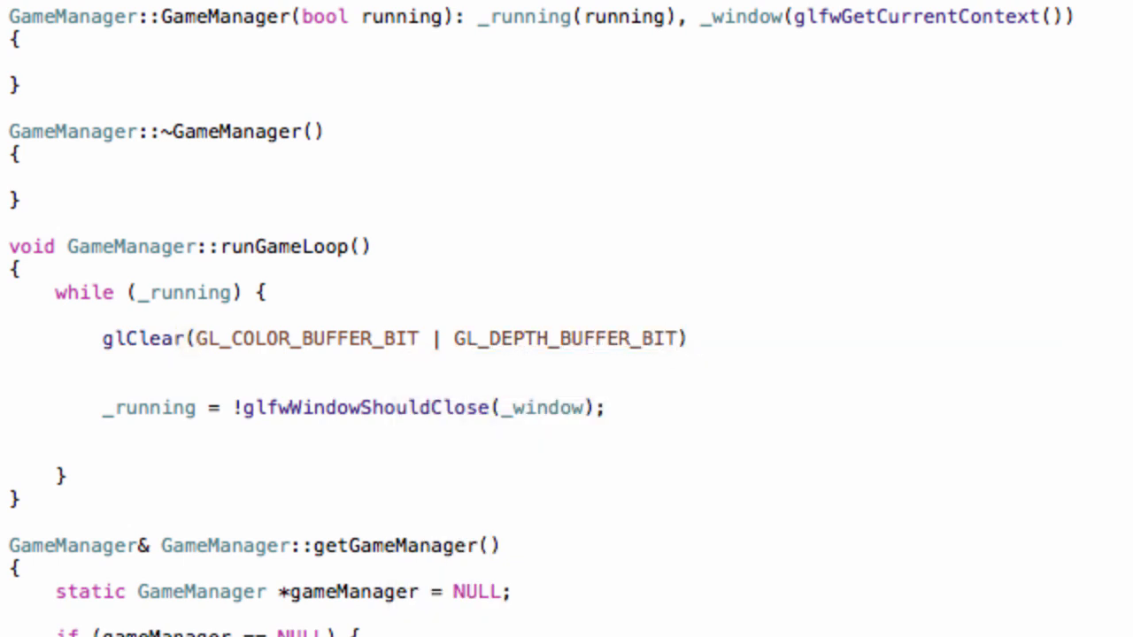
type(";")
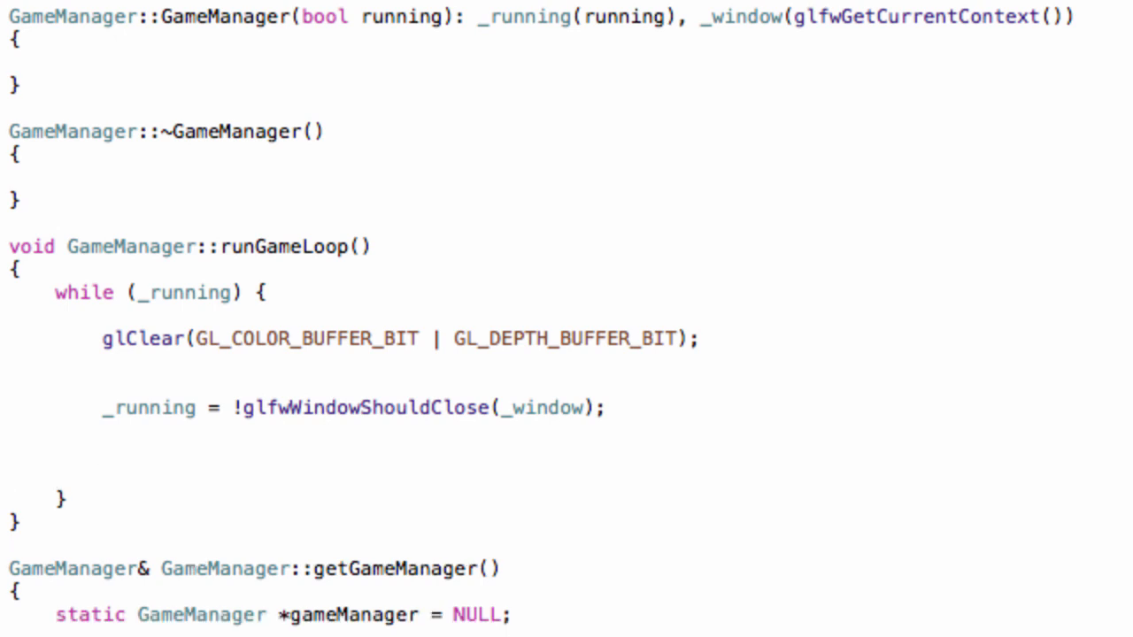
- After the close check call 'glfwSwapBuffers(_window);' and 'glfwPollEvents();'
type("glfwSwapBuffers(")
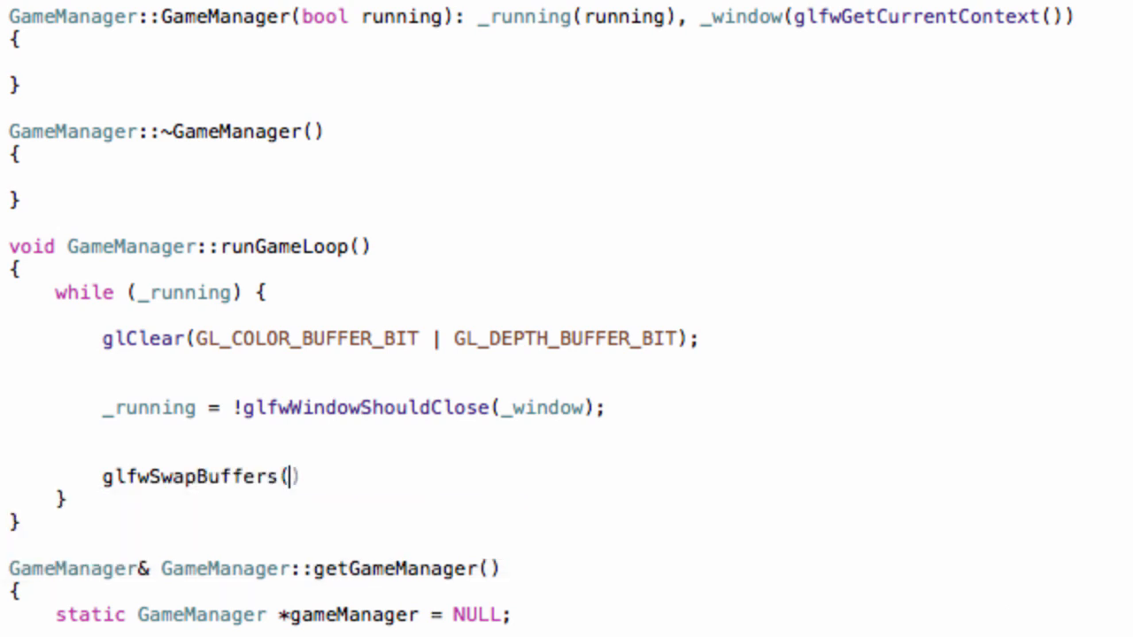
type("_window")
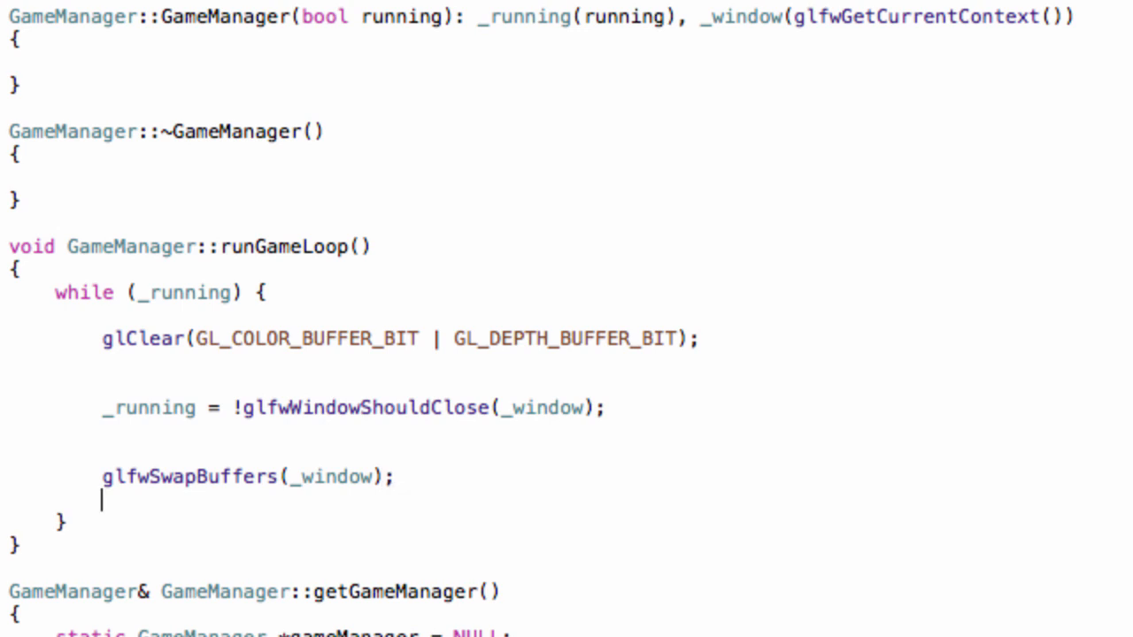
type("glfwPollEvents();")
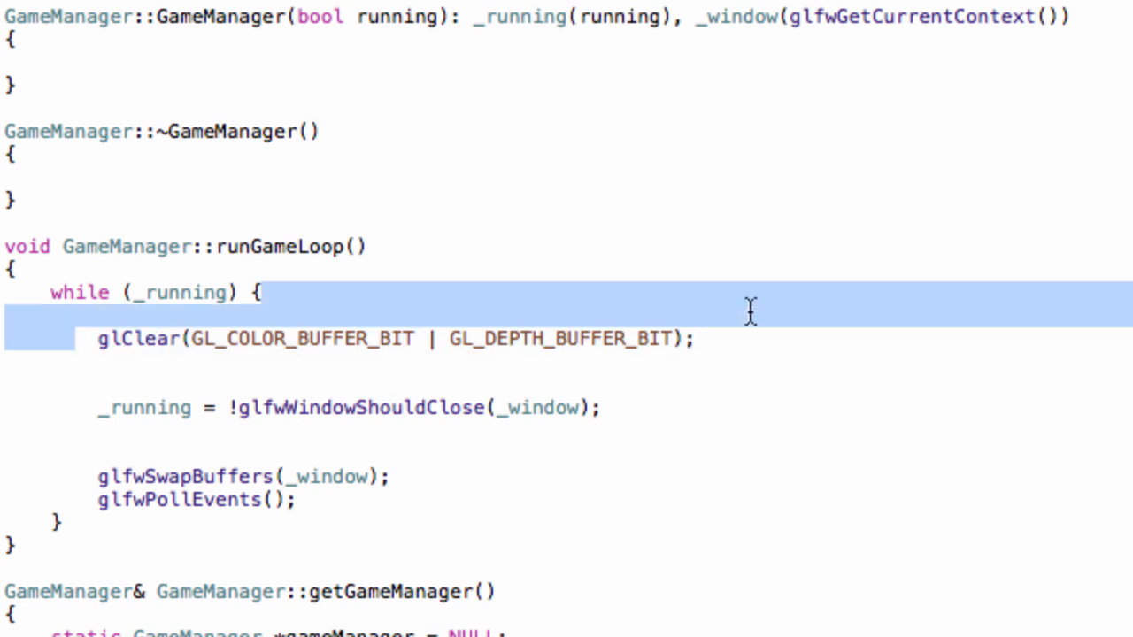
double_click(186, 476)
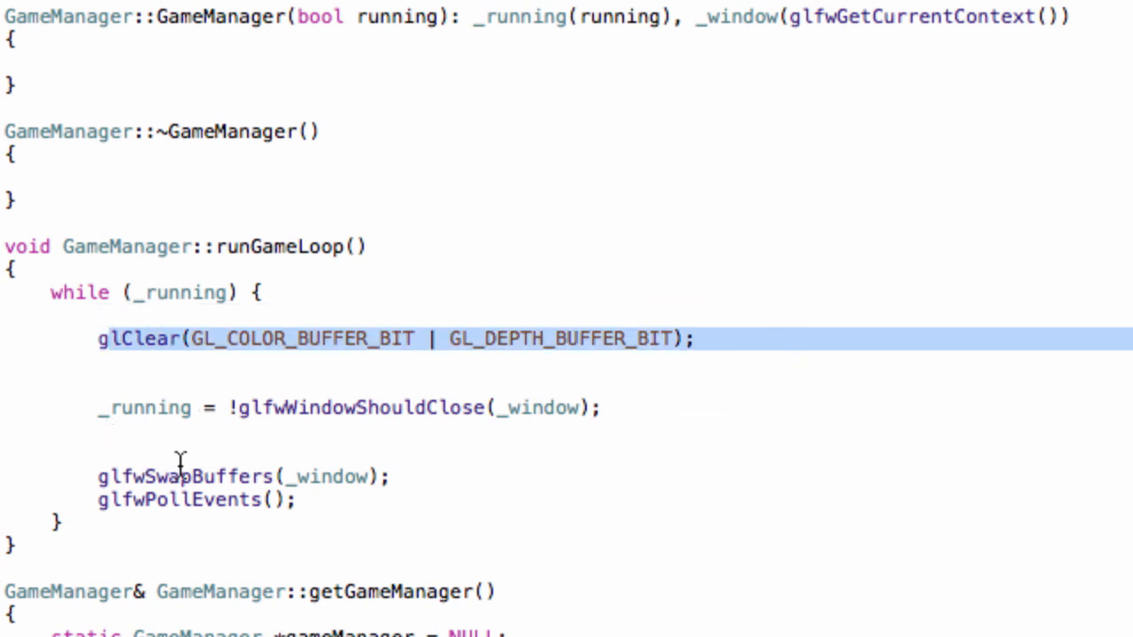
mouse_move(104, 509)
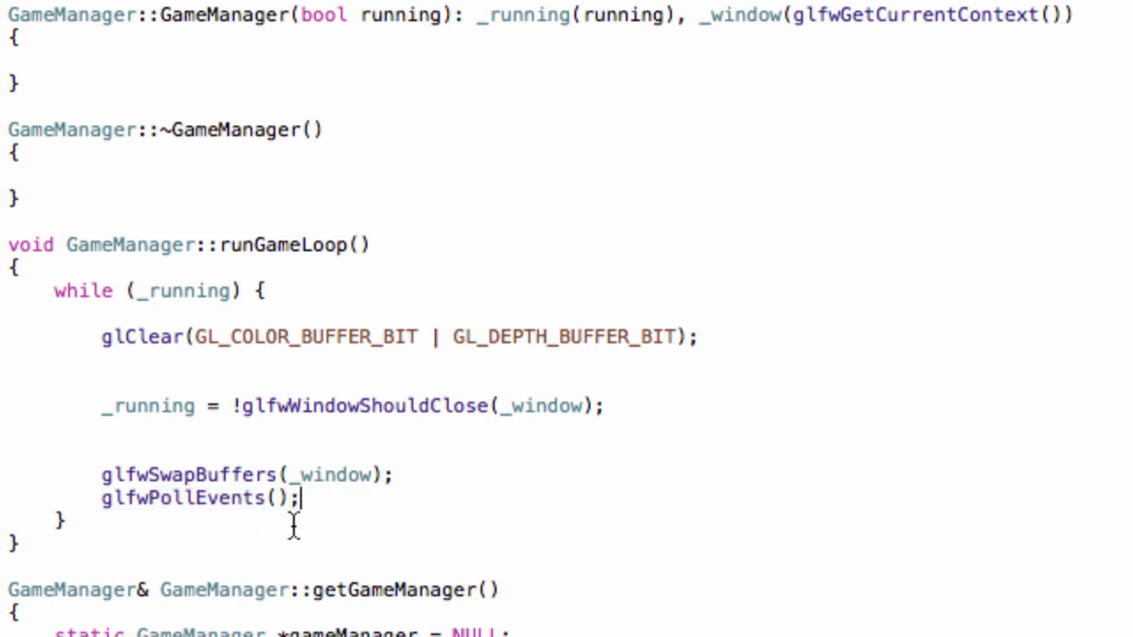
mouse_move(120, 510)
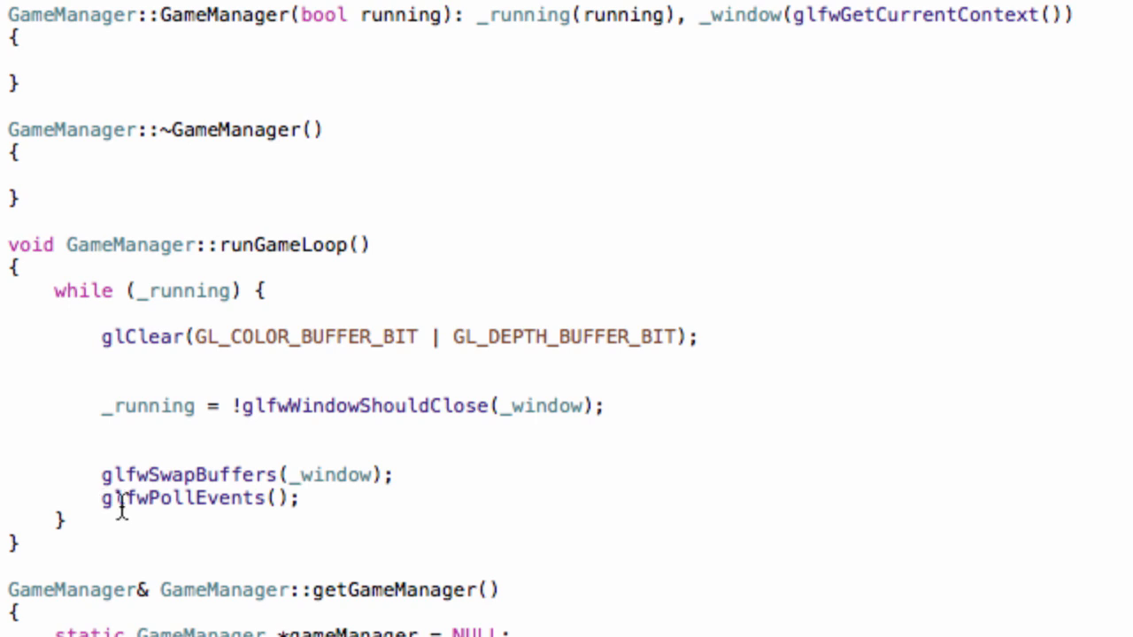
double_click(201, 499)
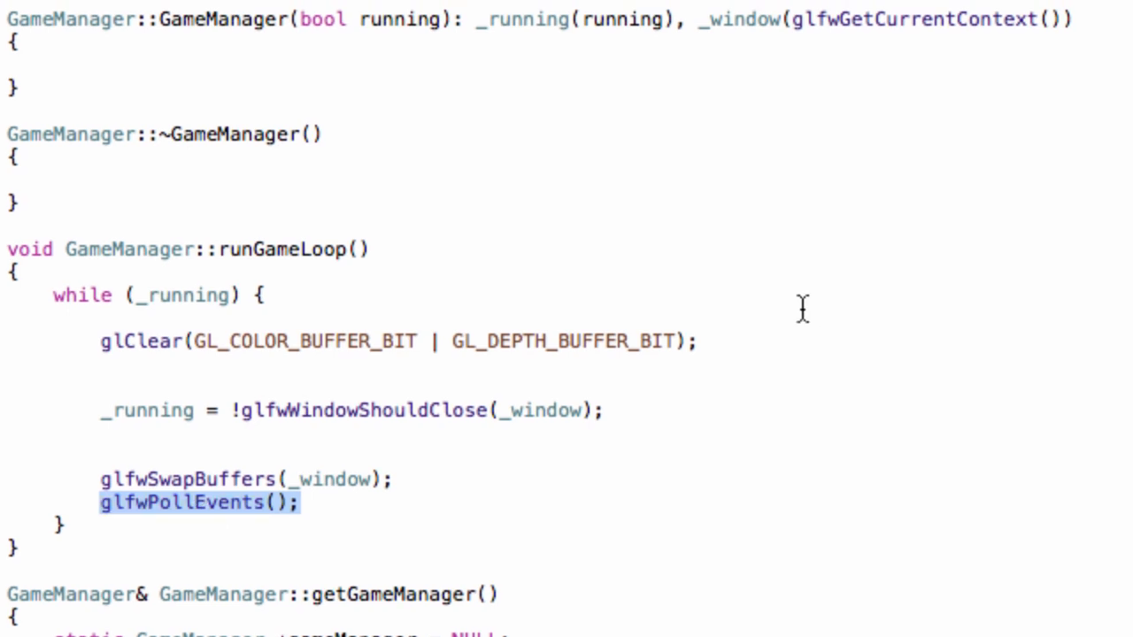
mouse_move(782, 304)
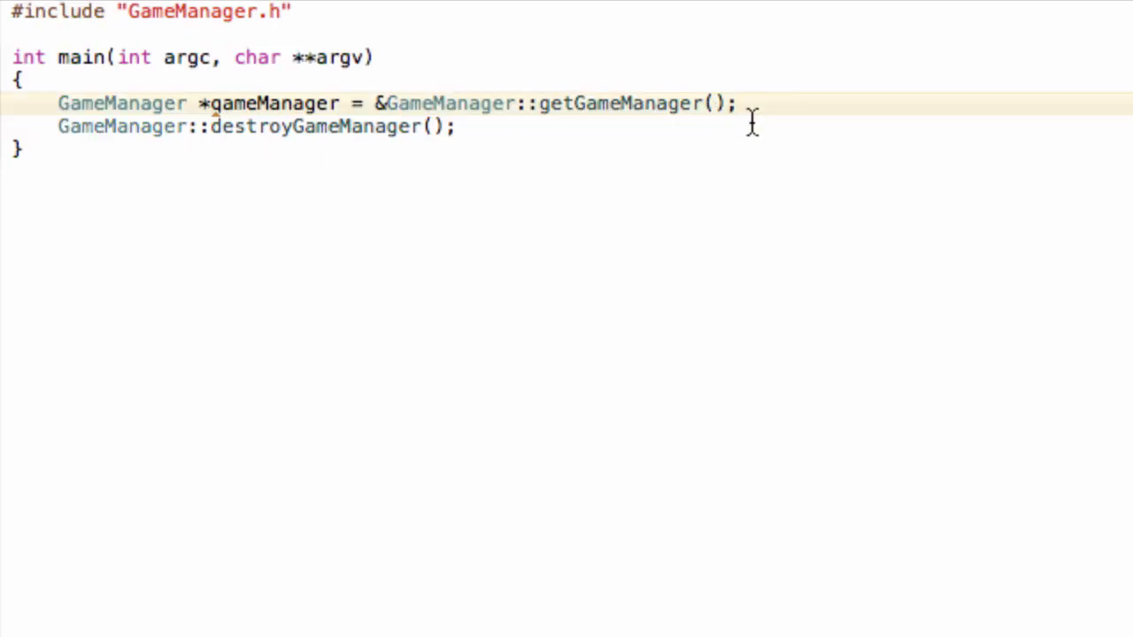
- Add 'gameManager->runGameLoop();' in main.cpp and run SimpleFPS, opening a black window
type("ga")
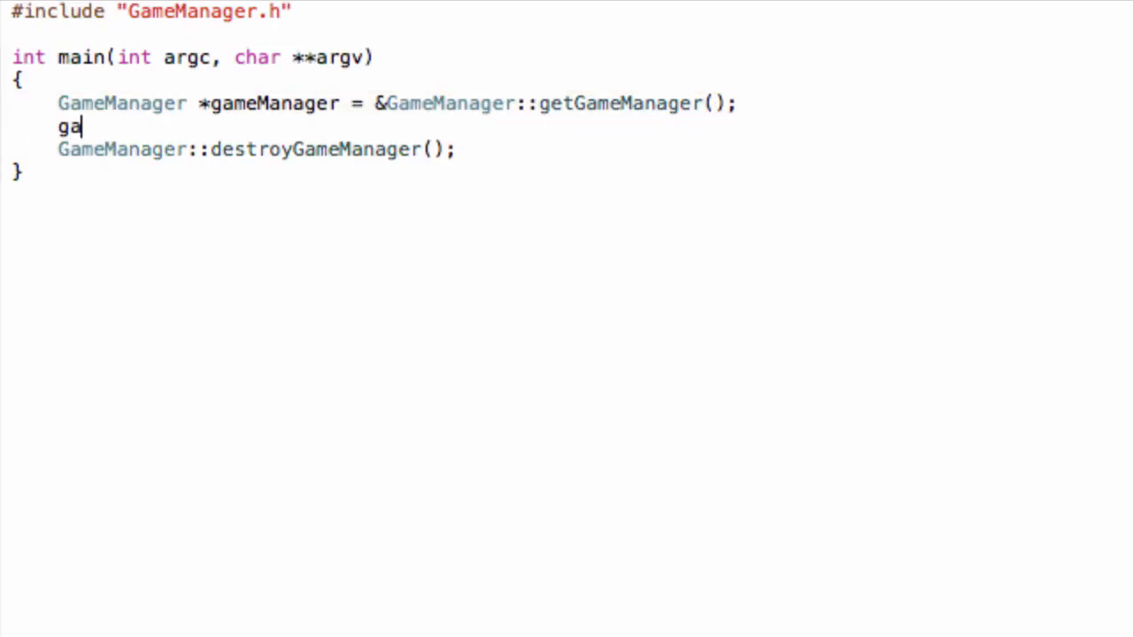
type("meManager->runGameLoop();")
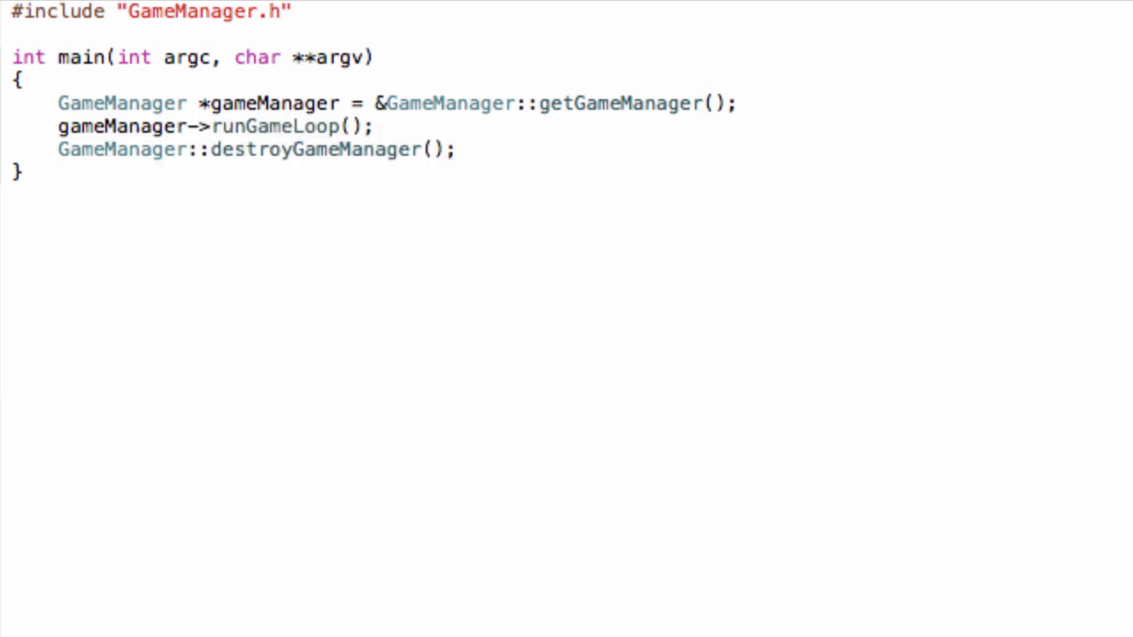
left_click(375, 148)
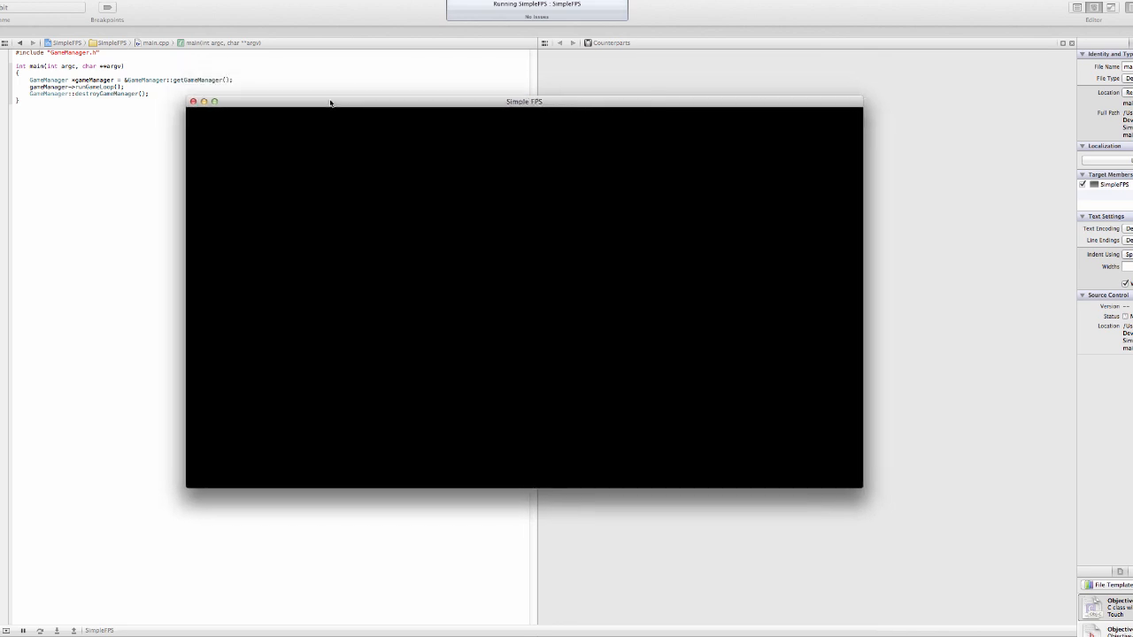
- Move the black SimpleFPS window aside and close it via its red close button
left_click_drag(524, 101, 535, 92)
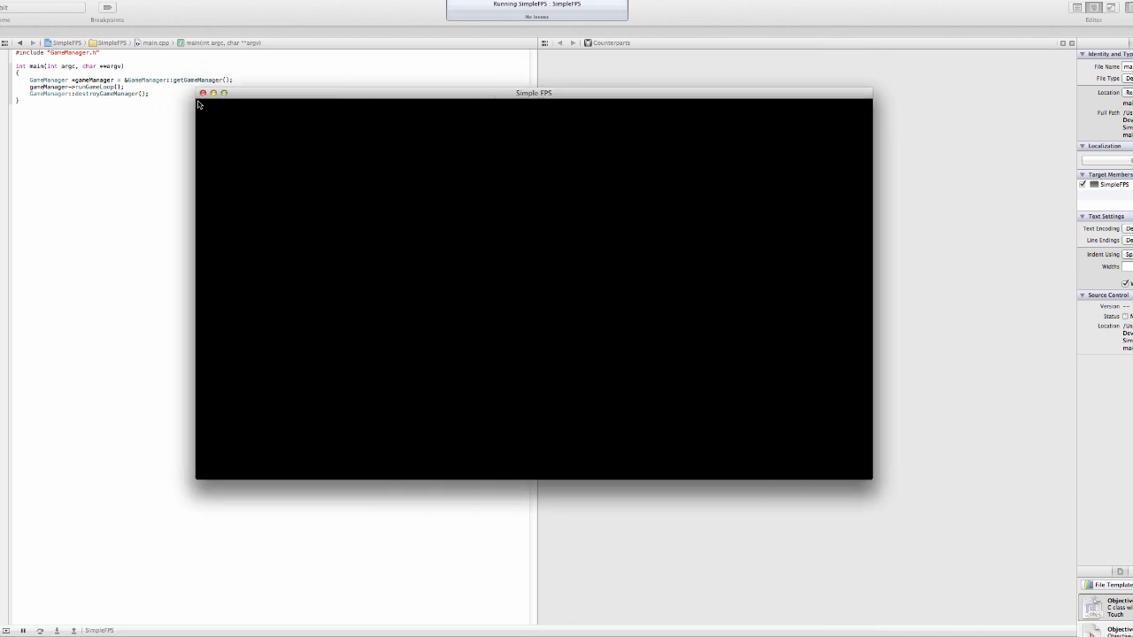
left_click(202, 92)
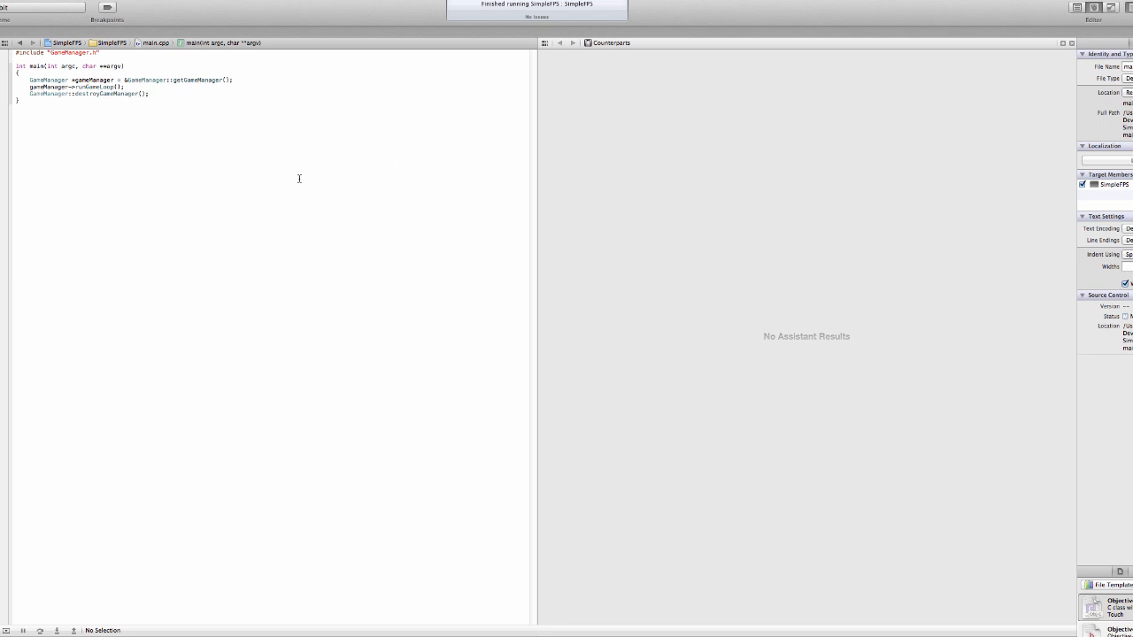
left_click(126, 93)
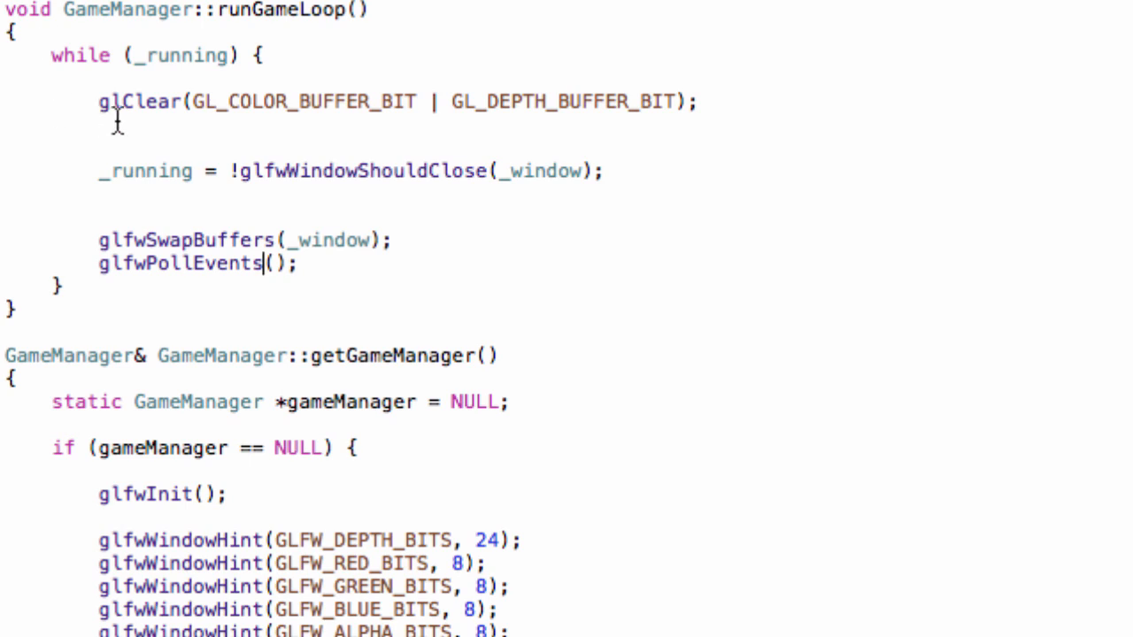
- Highlight the whole body of the while loop in runGameLoop
left_click_drag(120, 101, 399, 262)
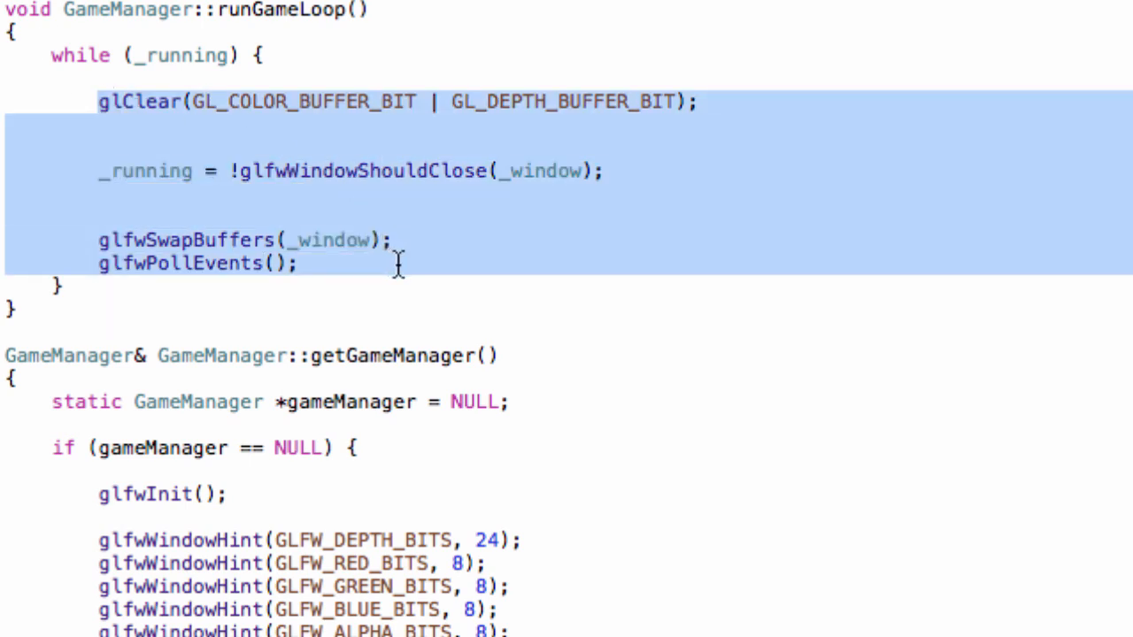